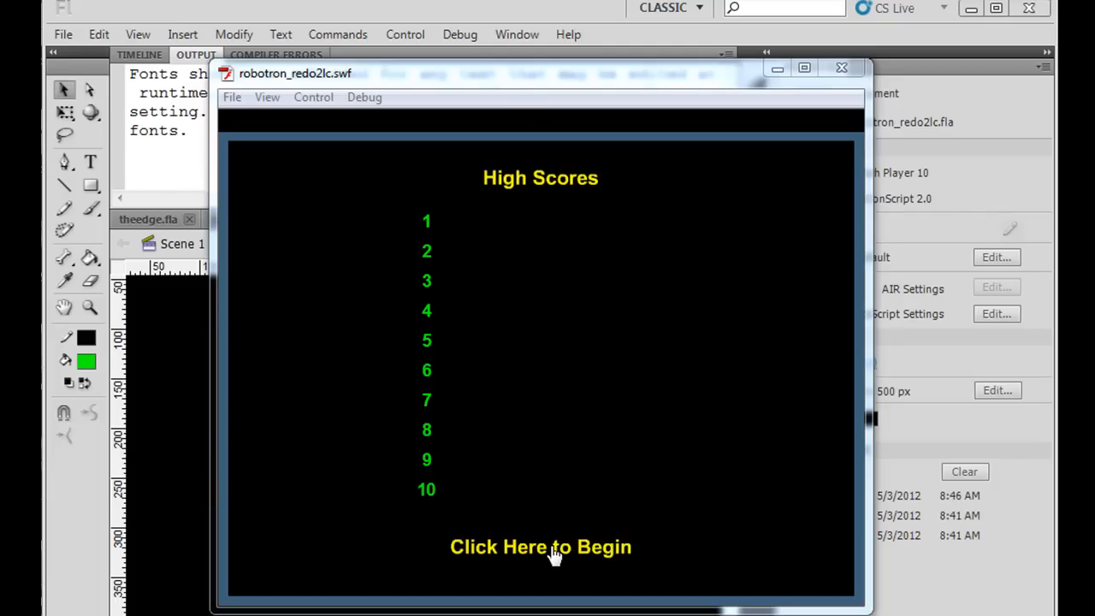
- Play the robotron_redo2lc test game through to level 3, then close the preview
click(540, 547)
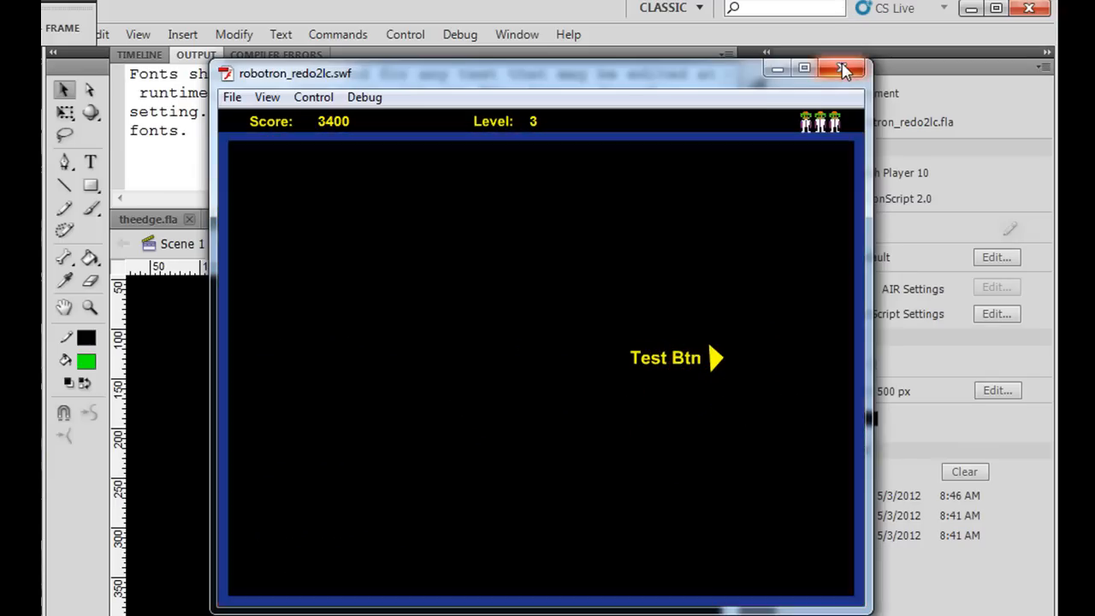
click(844, 70)
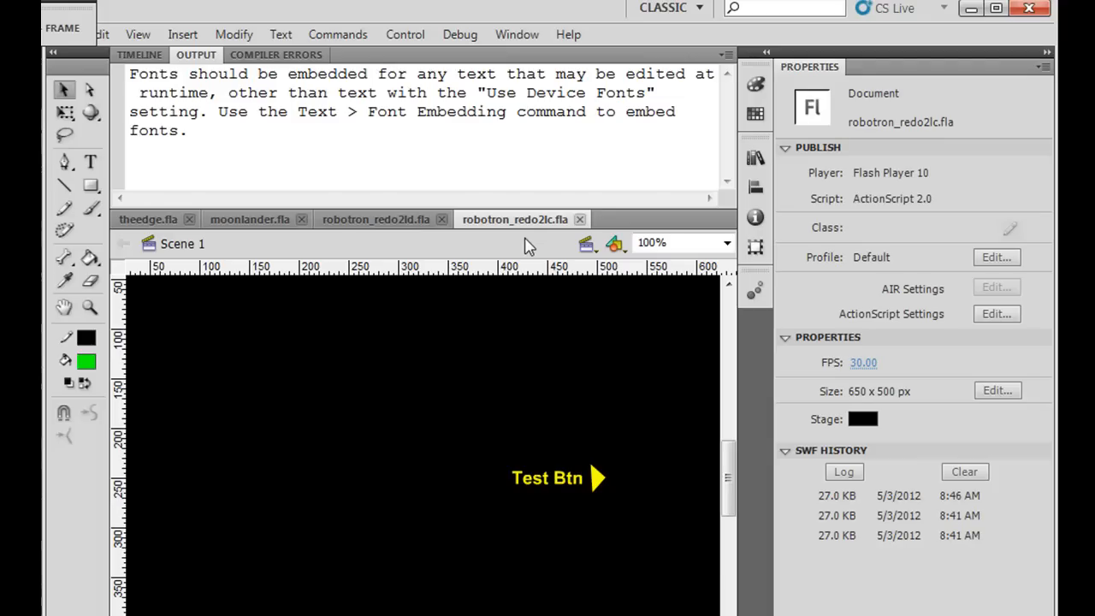
- Test-play robotron_redo2ld up to level 3, then close the SWF preview
click(375, 219)
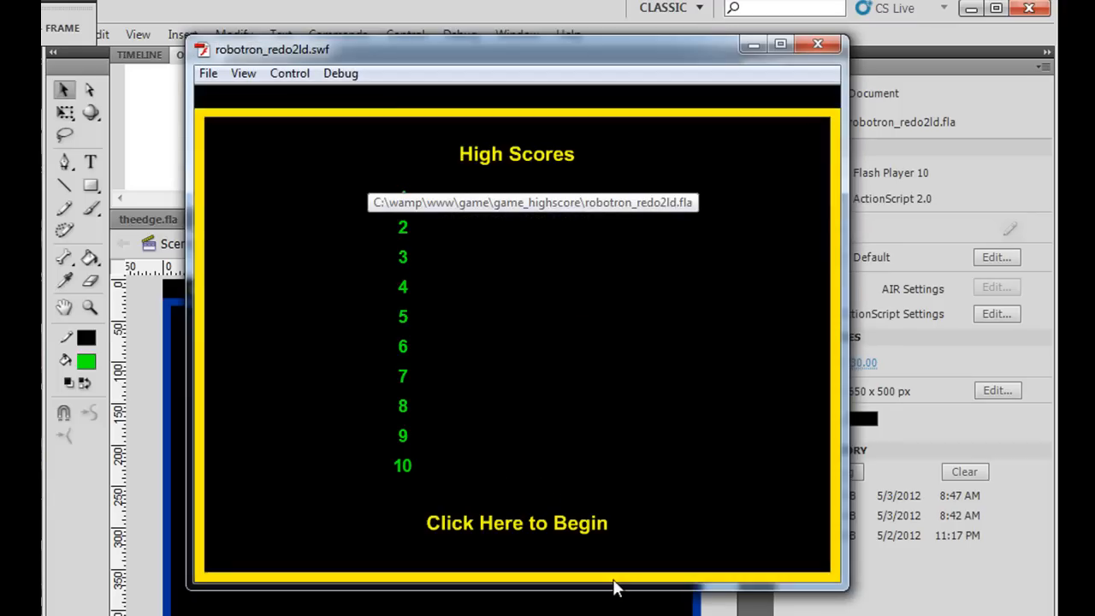
click(516, 523)
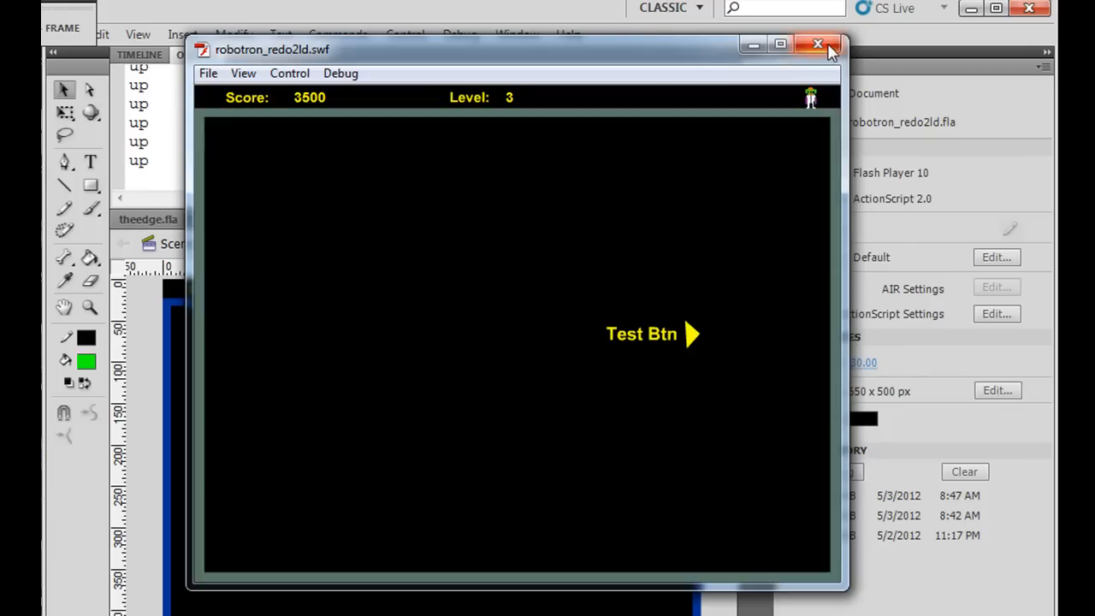
click(817, 44)
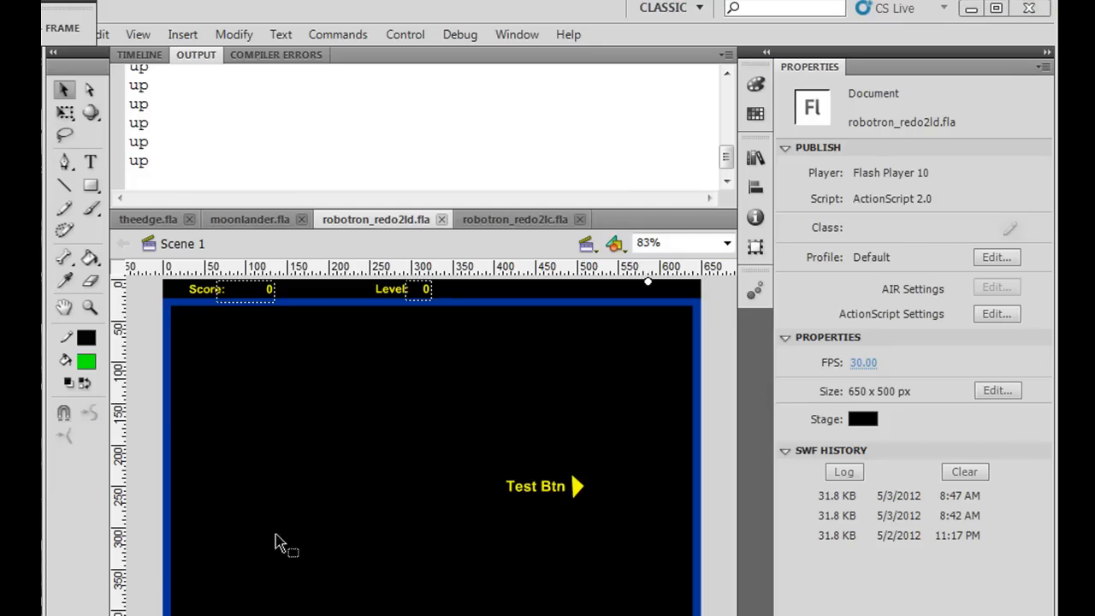
mouse_move(379, 543)
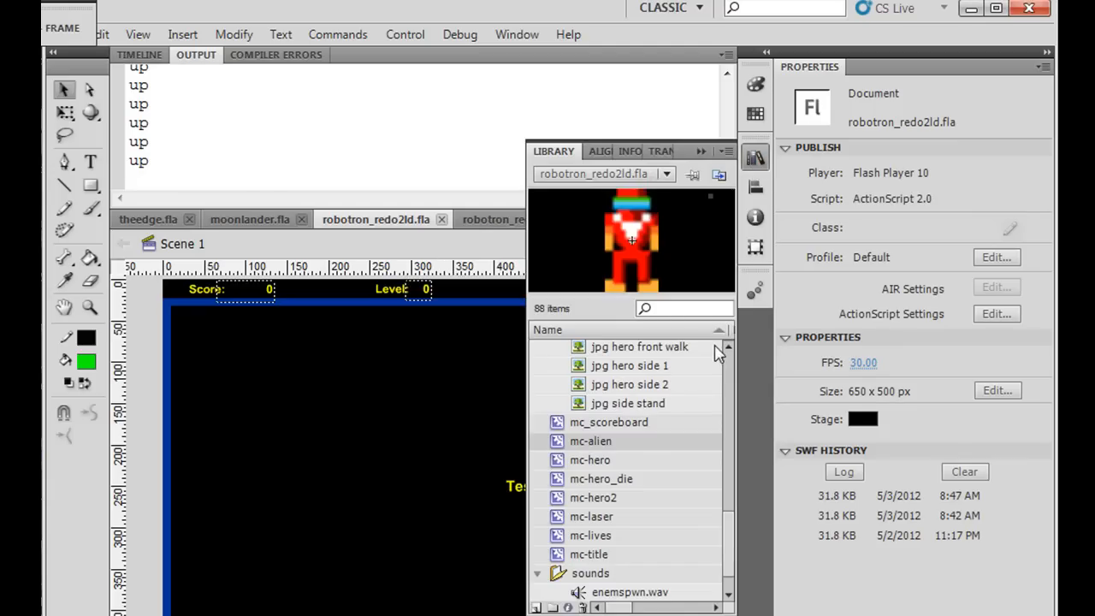
- Preview the mc-hero and mc-alien clips in the robotron_redo2ld library
click(589, 459)
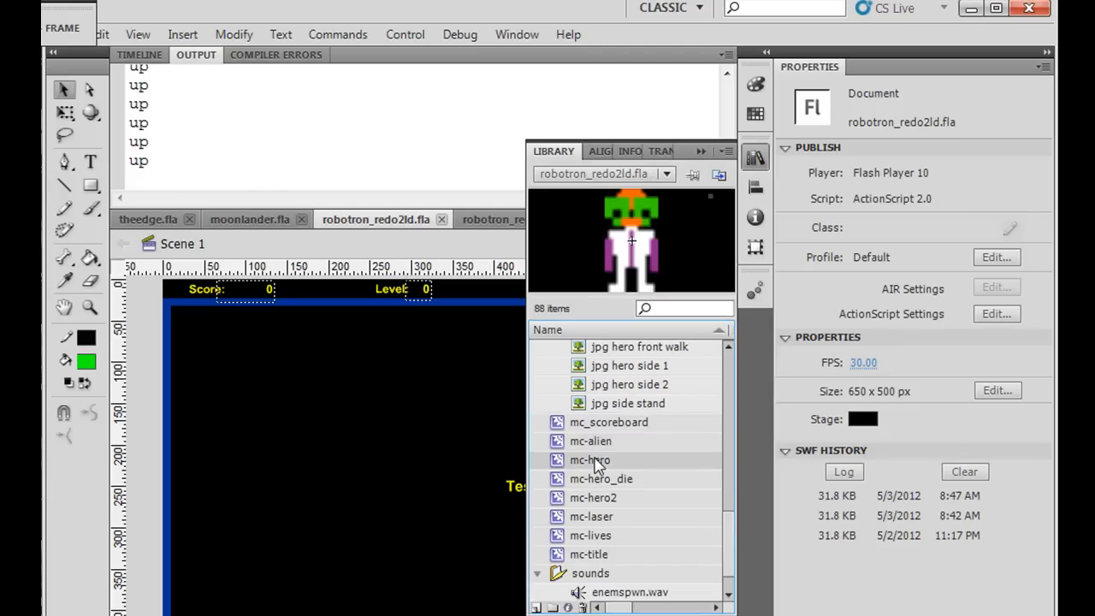
click(591, 441)
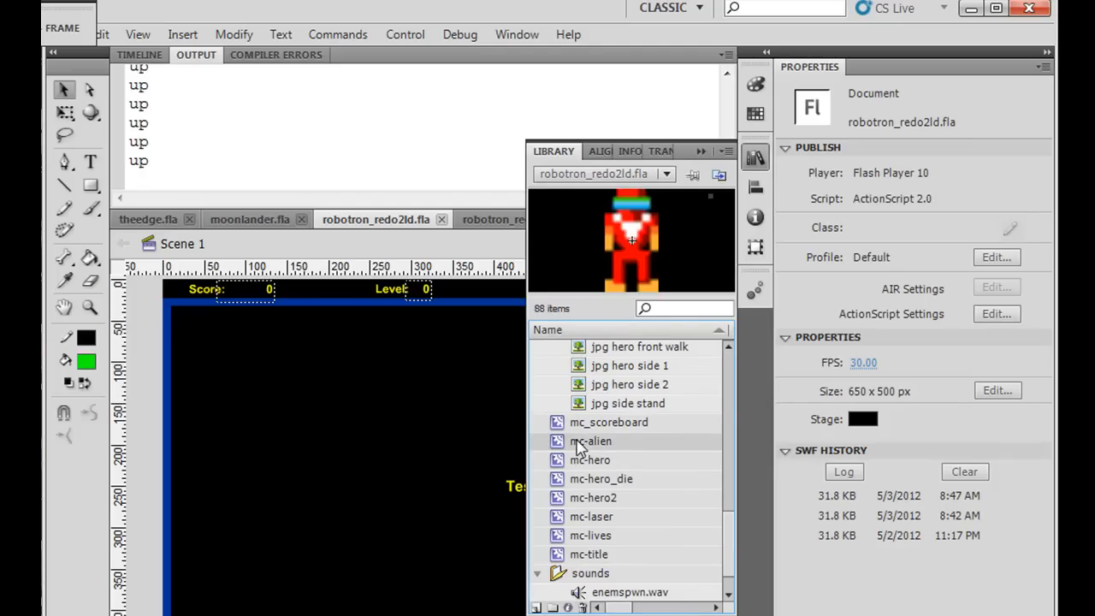
mouse_move(595, 488)
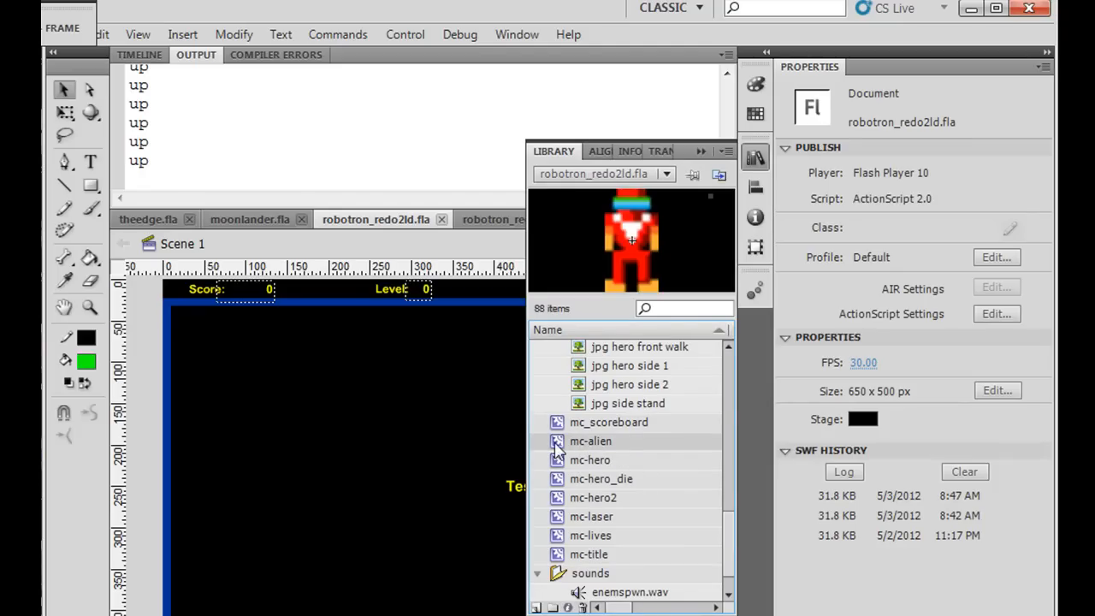
- Open mc-alien for editing, show its timeline and magnify to 200%
double_click(590, 441)
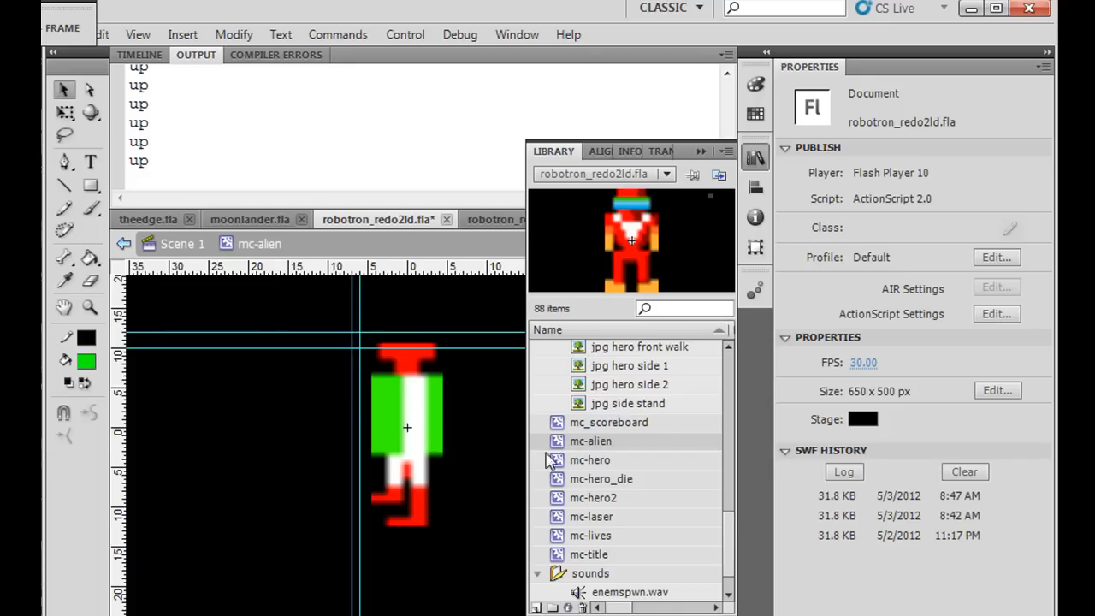
click(139, 54)
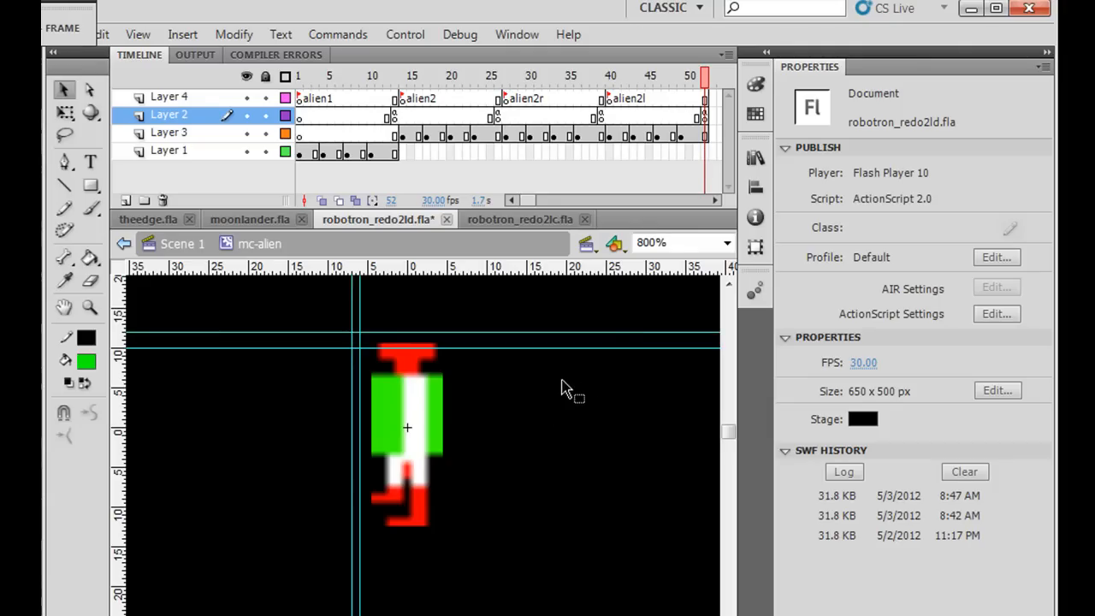
click(727, 242)
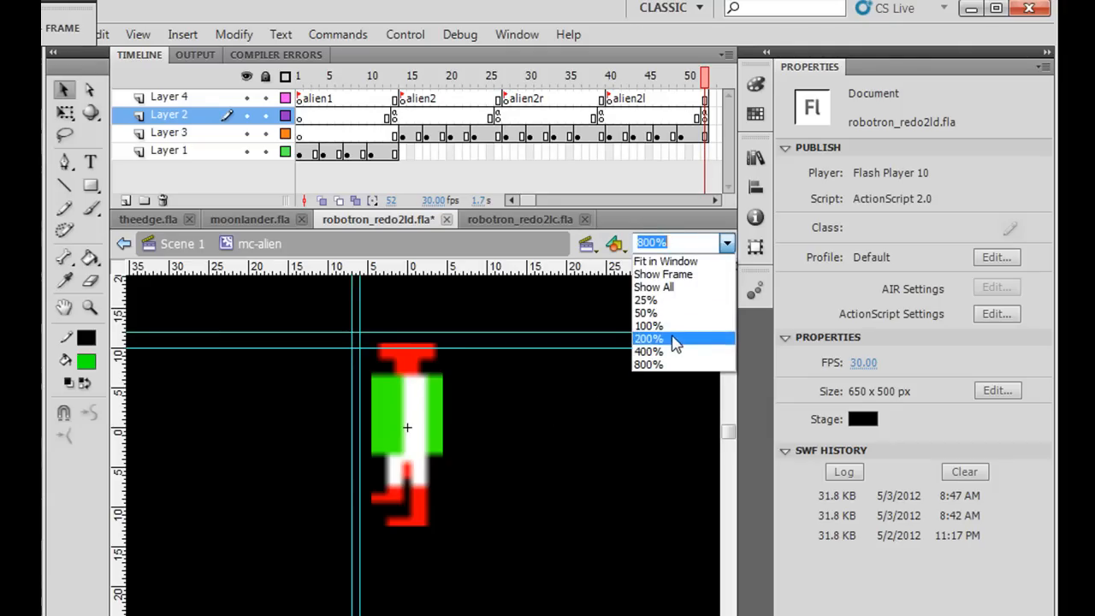
click(648, 338)
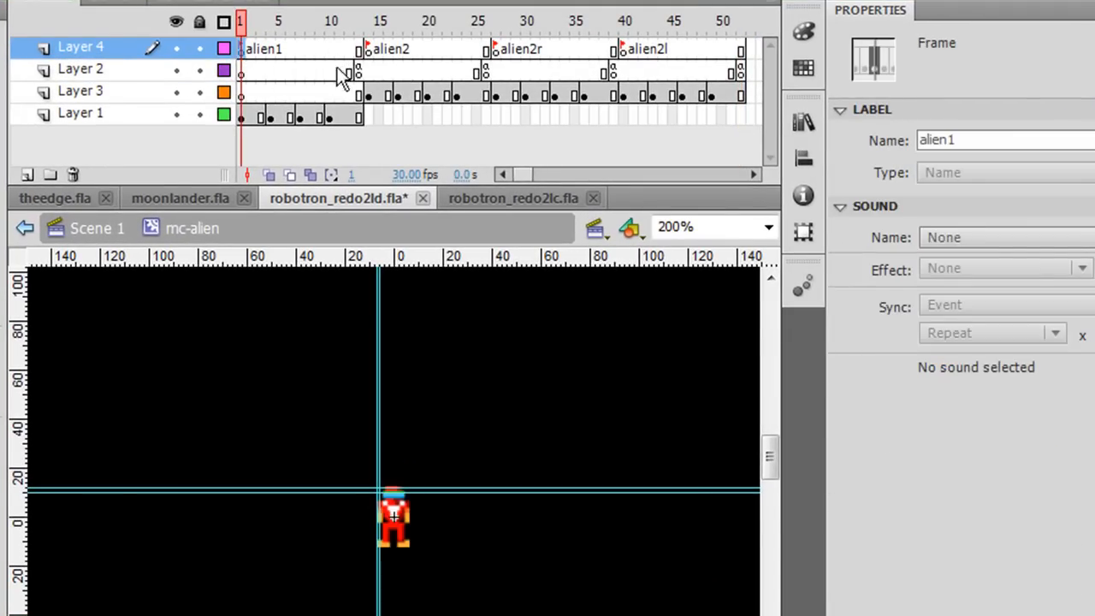
mouse_move(368, 60)
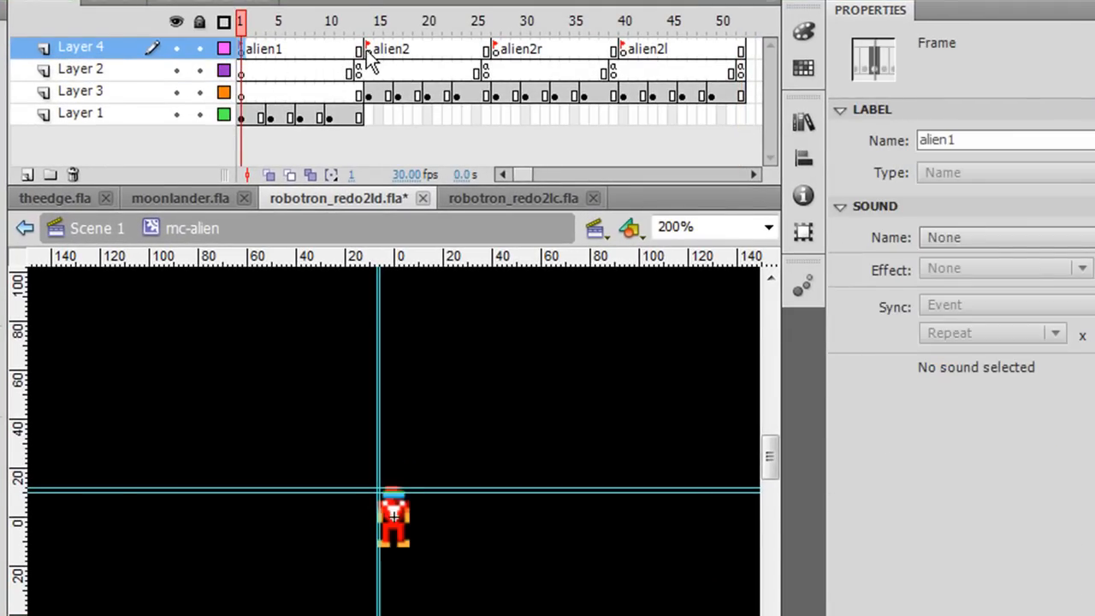
- Inspect the alien1 and alien2 labelled frames, ending at frame 13 where alien2 begins
click(369, 20)
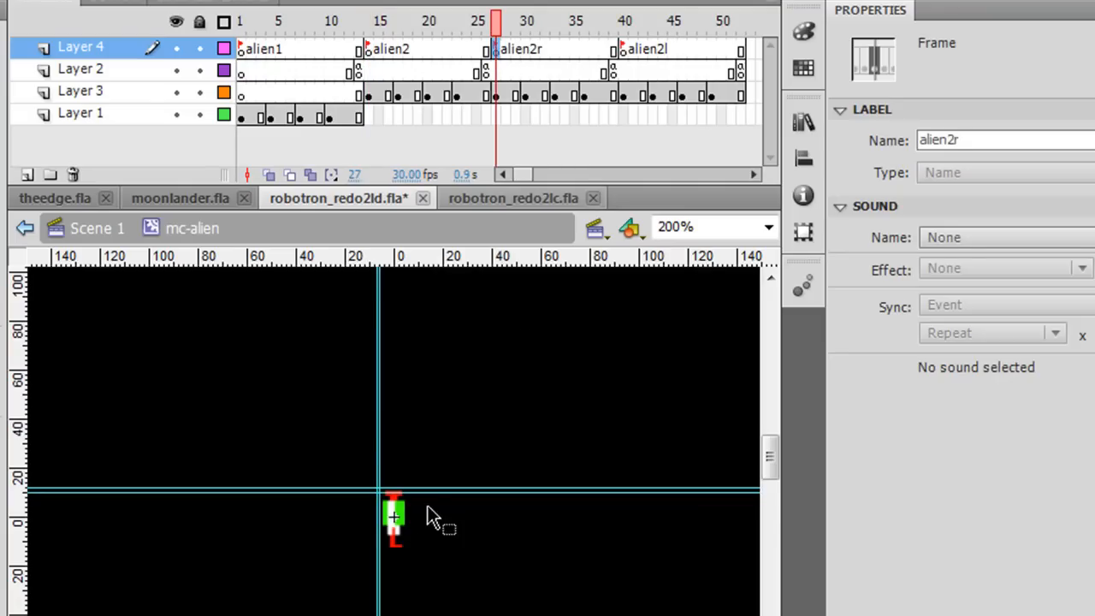
mouse_move(638, 72)
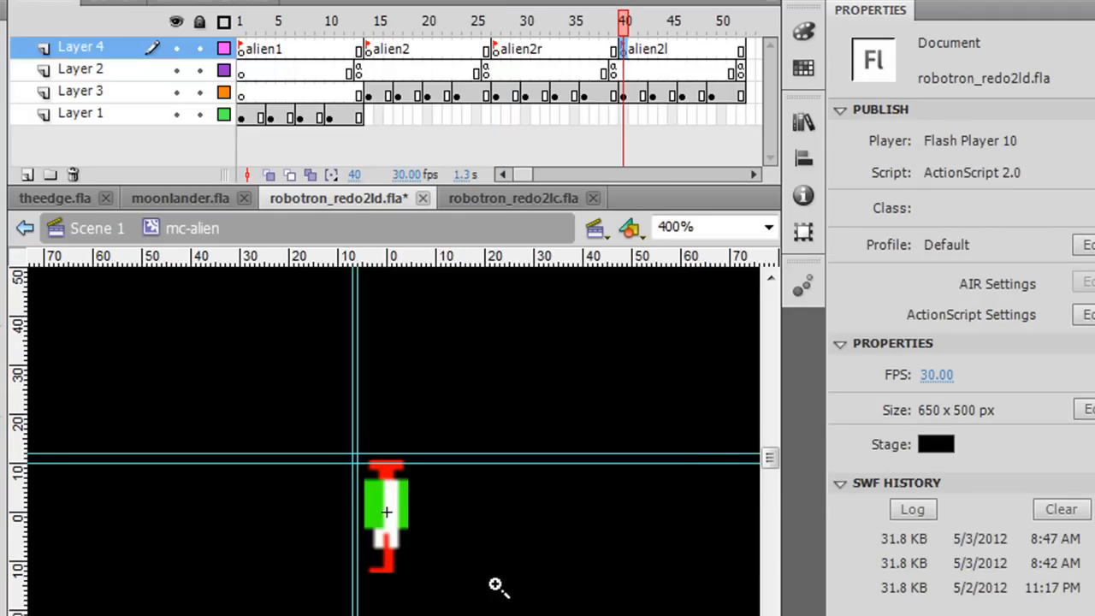
click(243, 49)
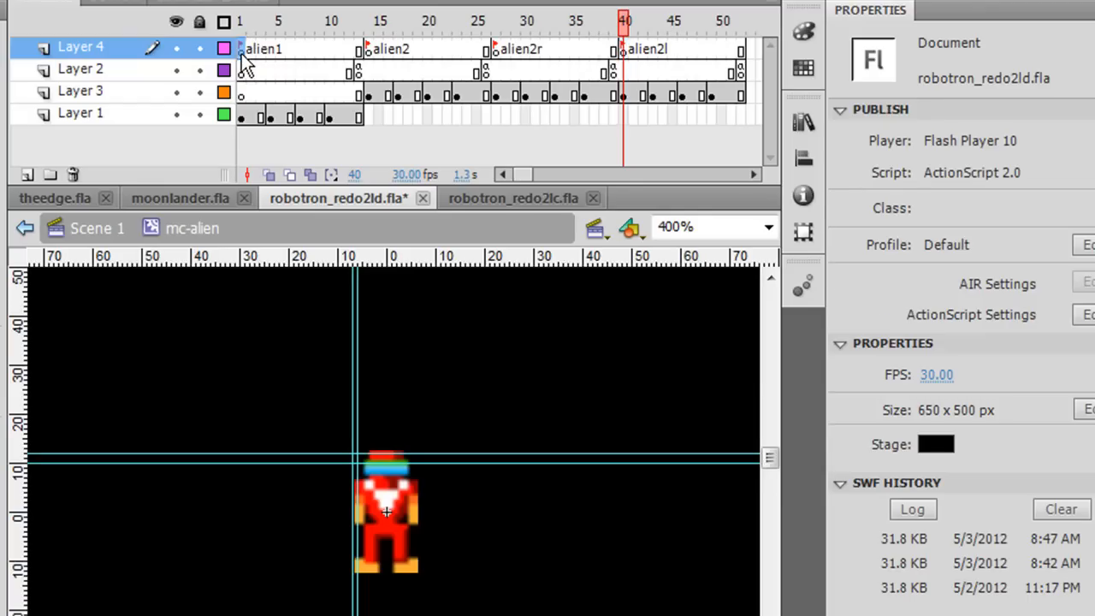
click(240, 21)
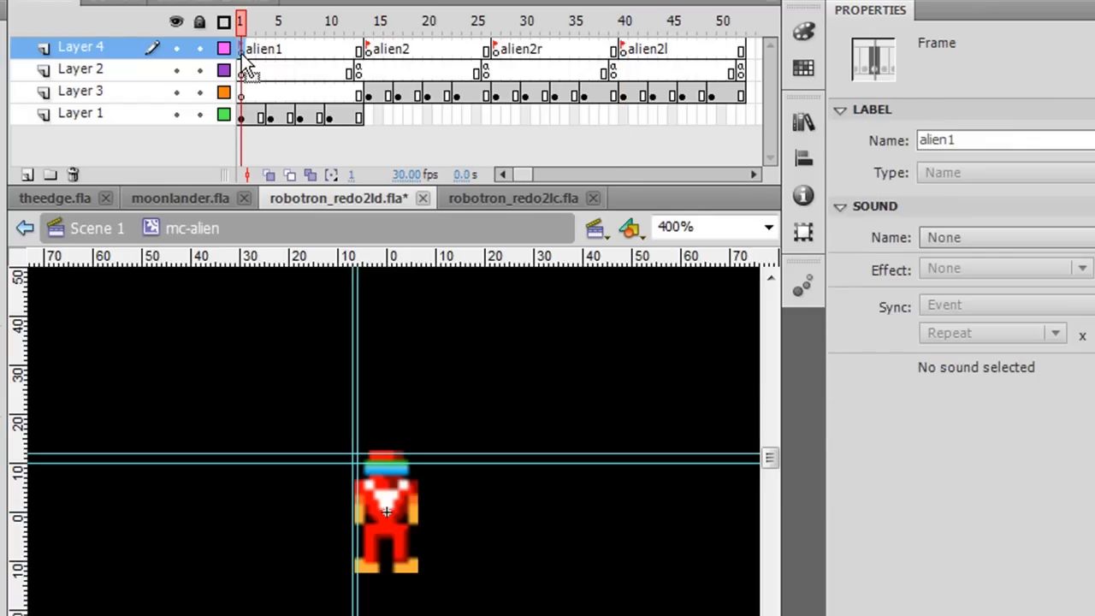
click(959, 139)
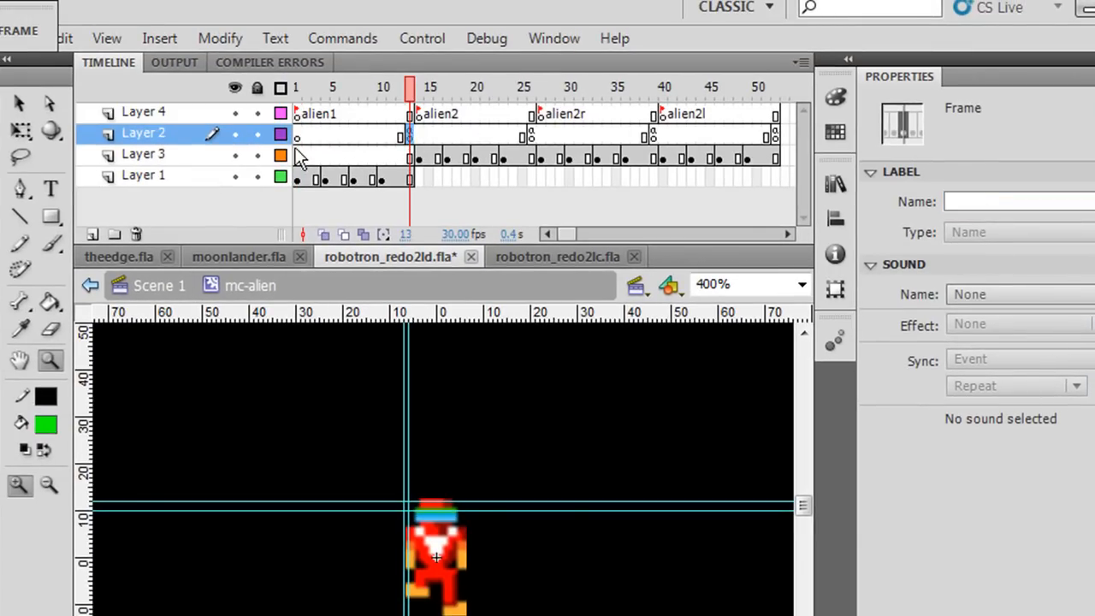
mouse_move(530, 141)
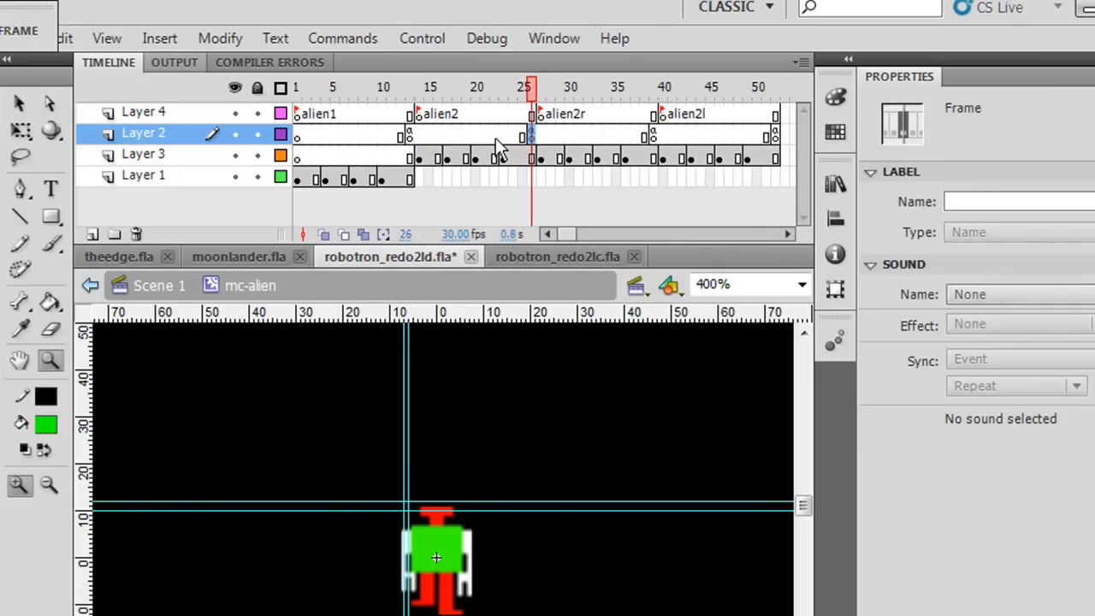
mouse_move(479, 120)
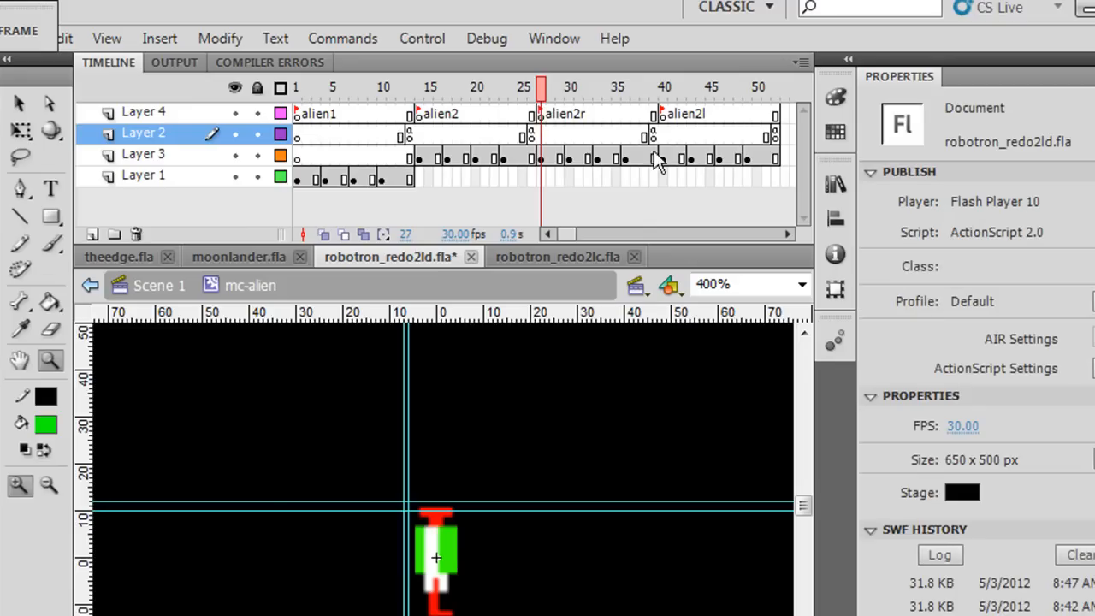
click(422, 38)
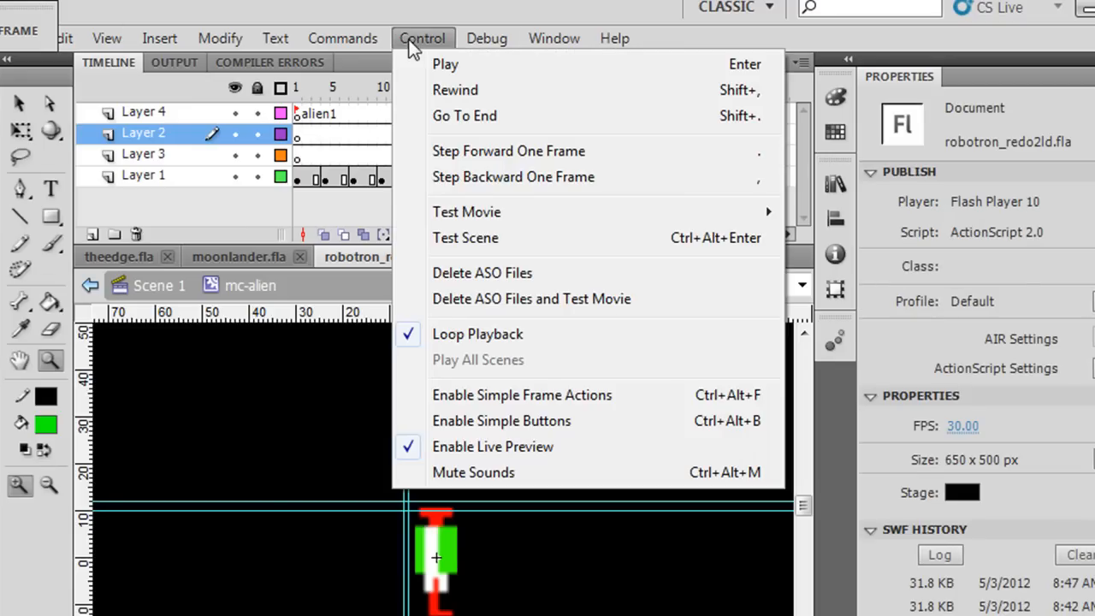
mouse_move(445, 63)
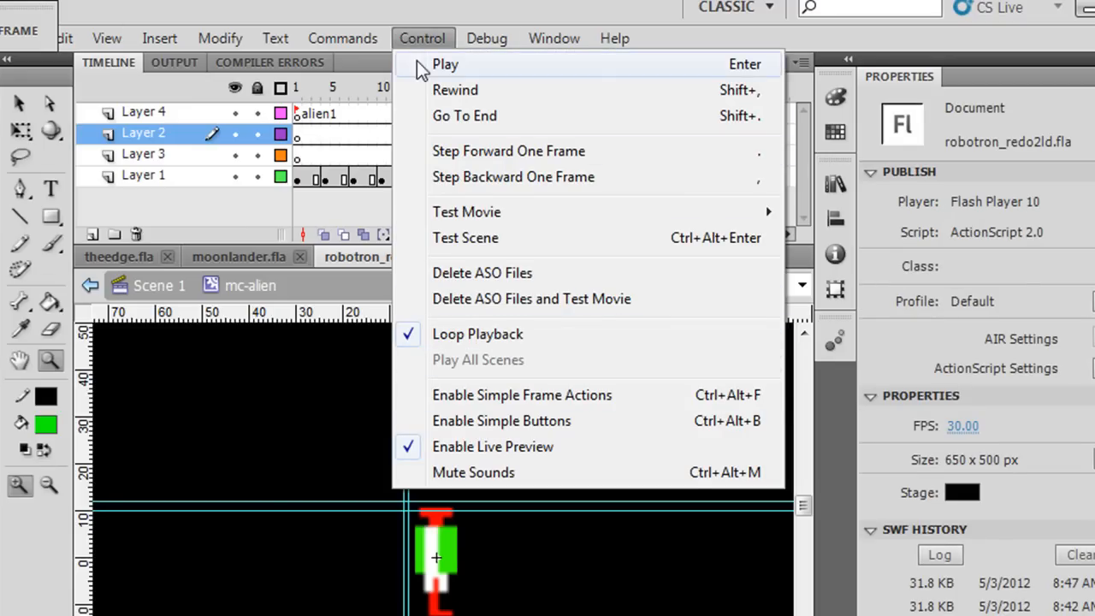
click(445, 63)
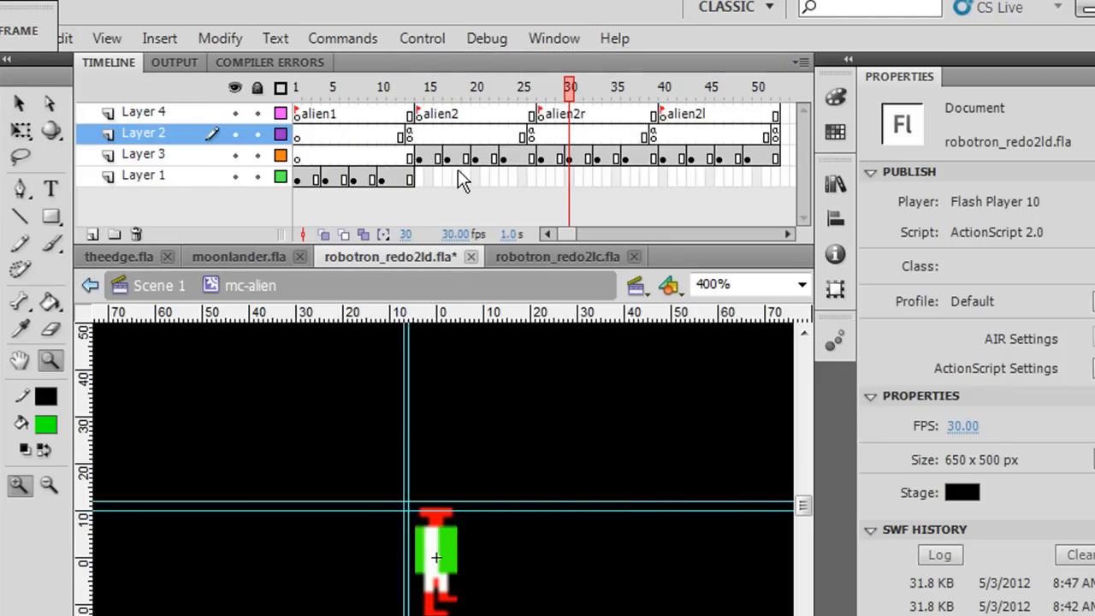
click(422, 37)
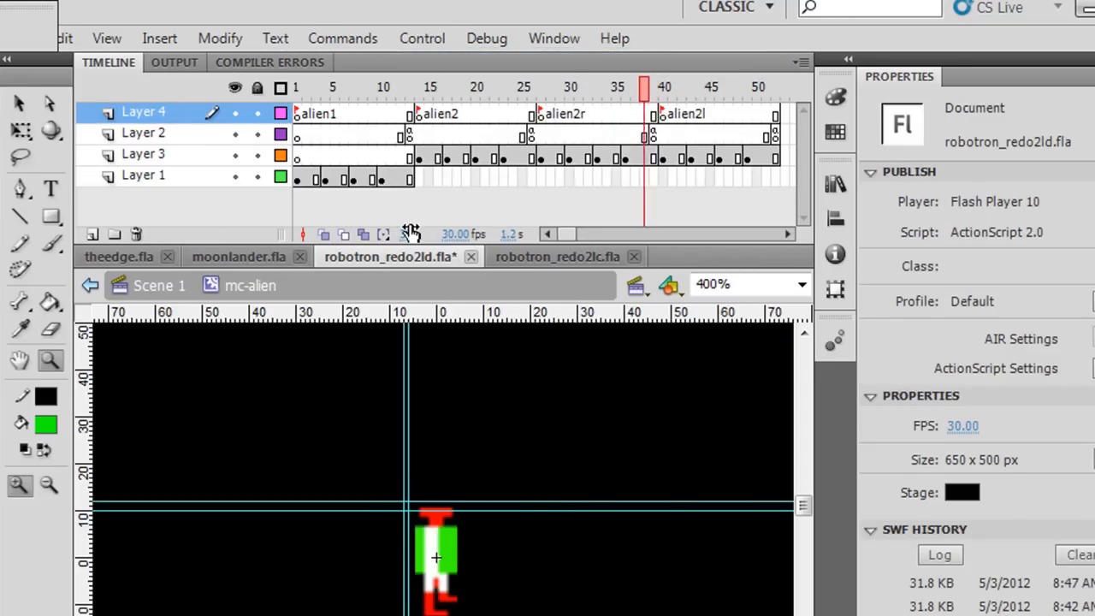
click(561, 86)
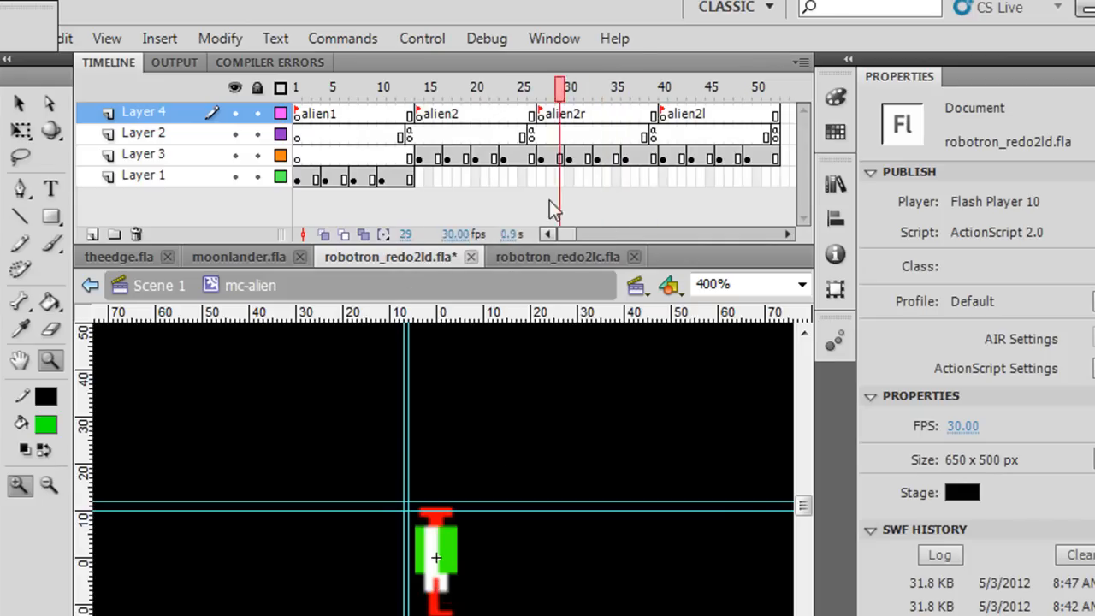
click(616, 86)
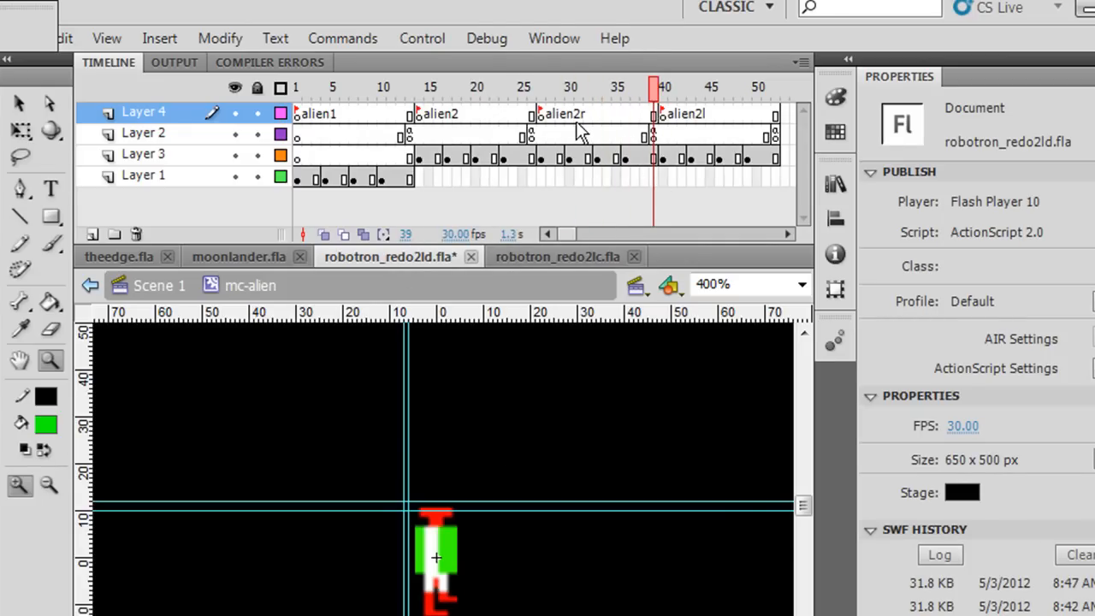
click(588, 87)
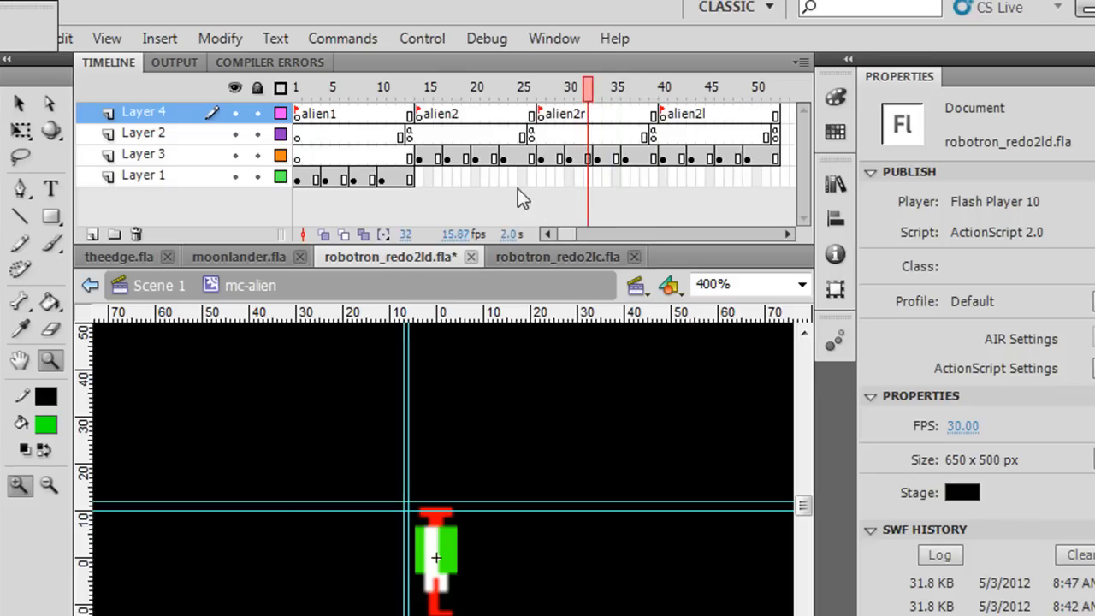
click(422, 38)
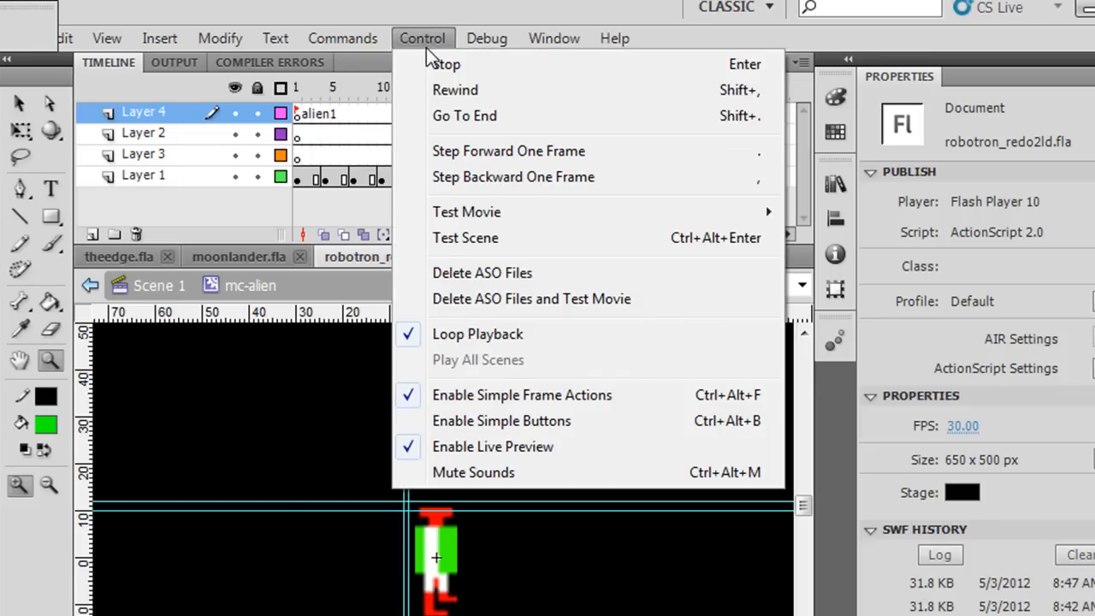
click(410, 133)
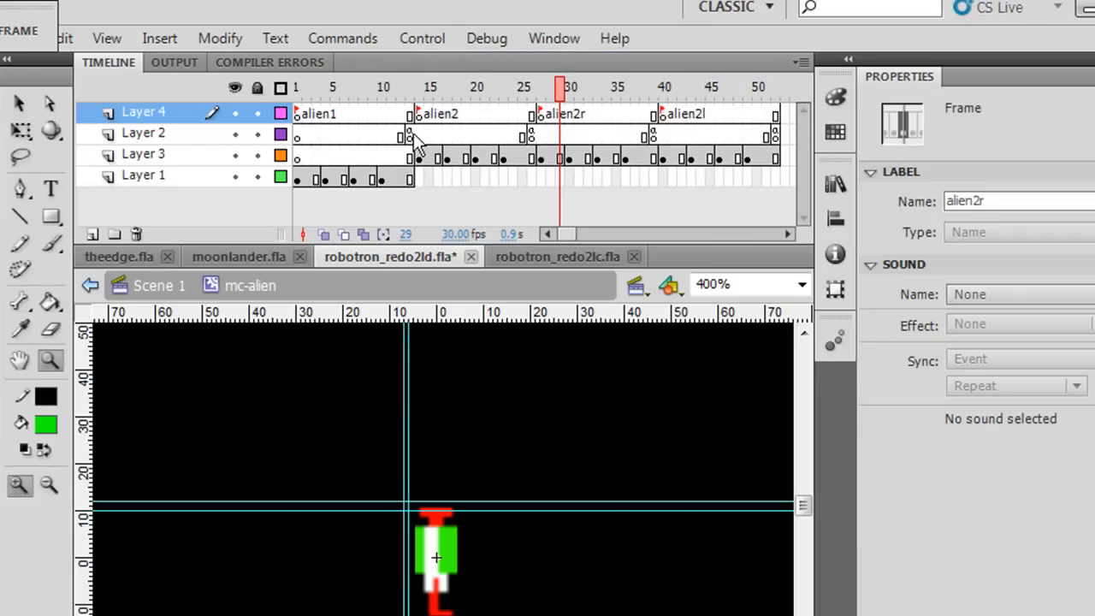
click(419, 86)
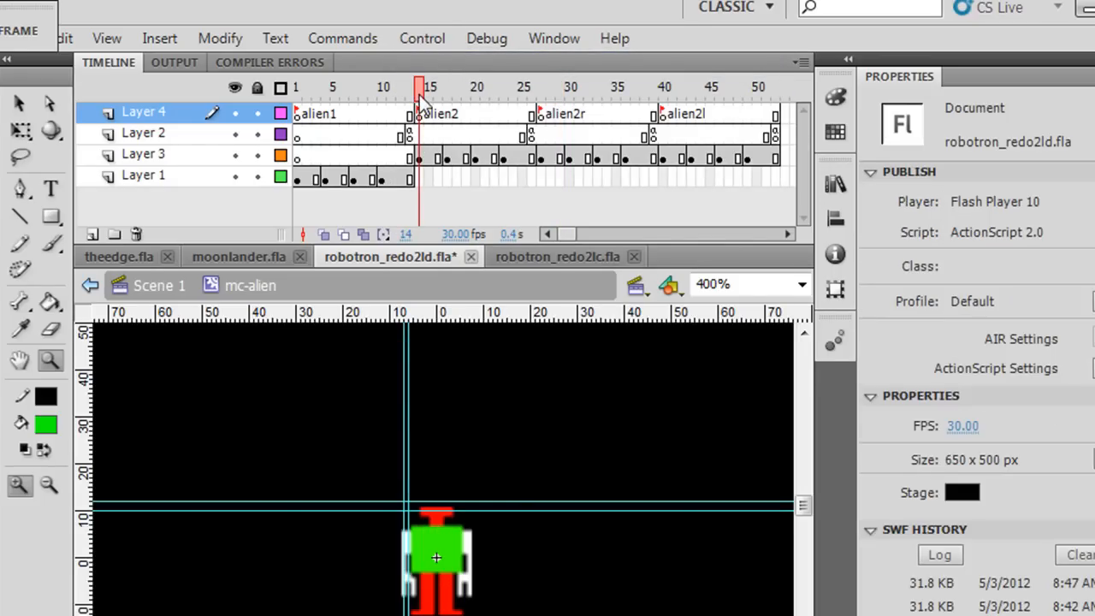
click(458, 87)
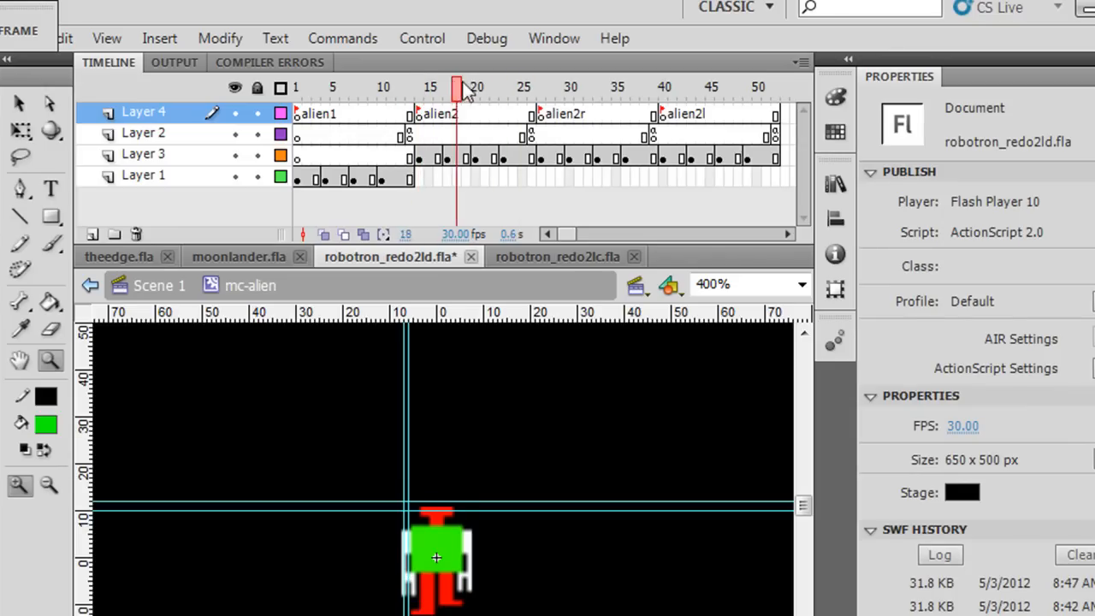
click(663, 87)
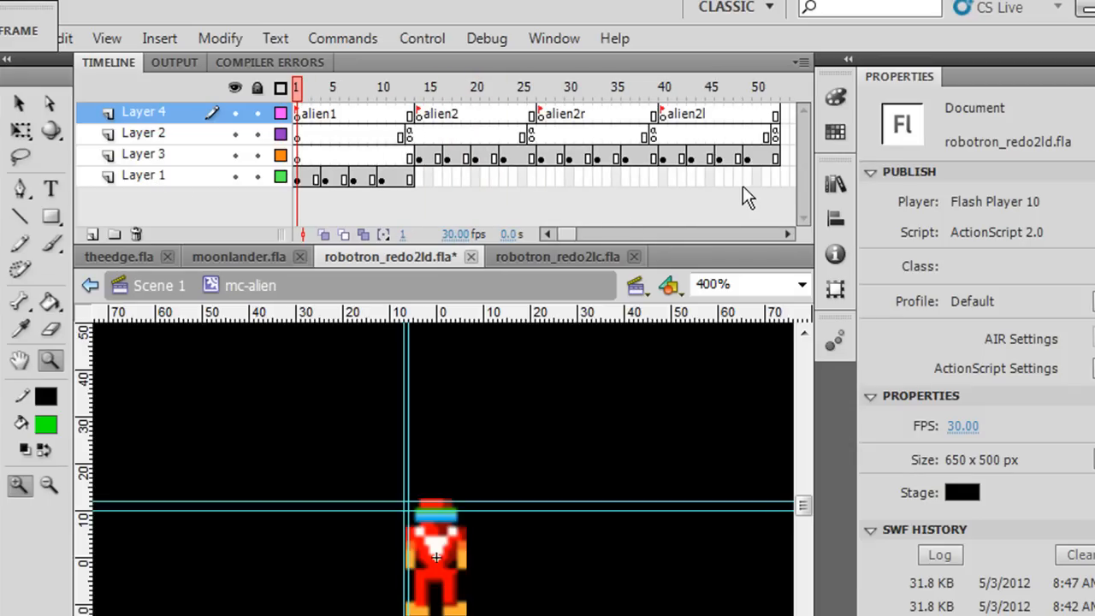
mouse_move(419, 119)
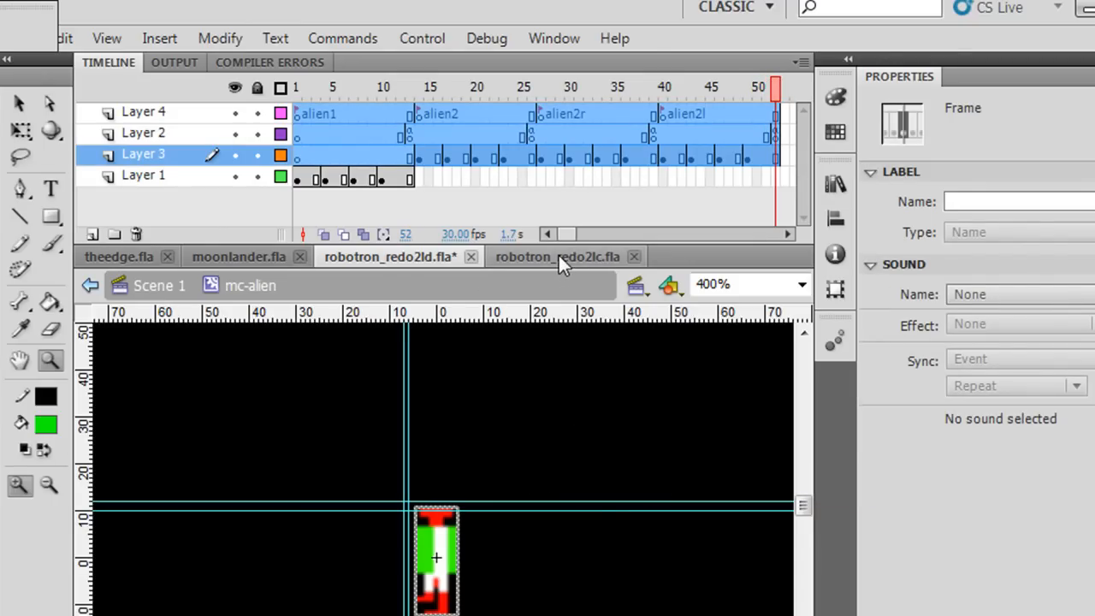
- Open robotron_redo2lc's mc-alien symbol and add a new layer
click(558, 257)
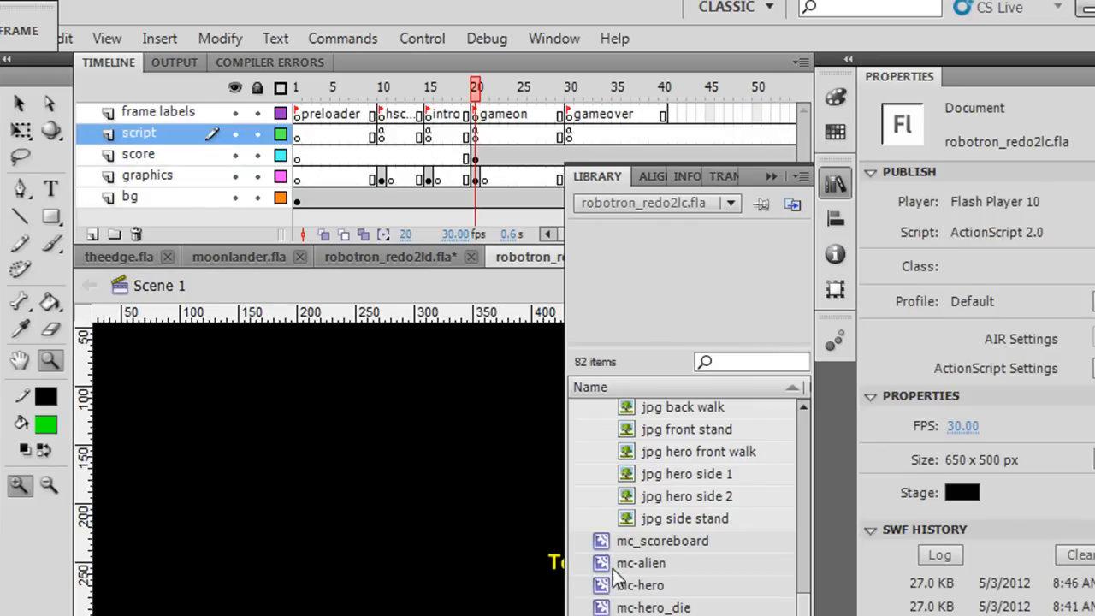
double_click(641, 563)
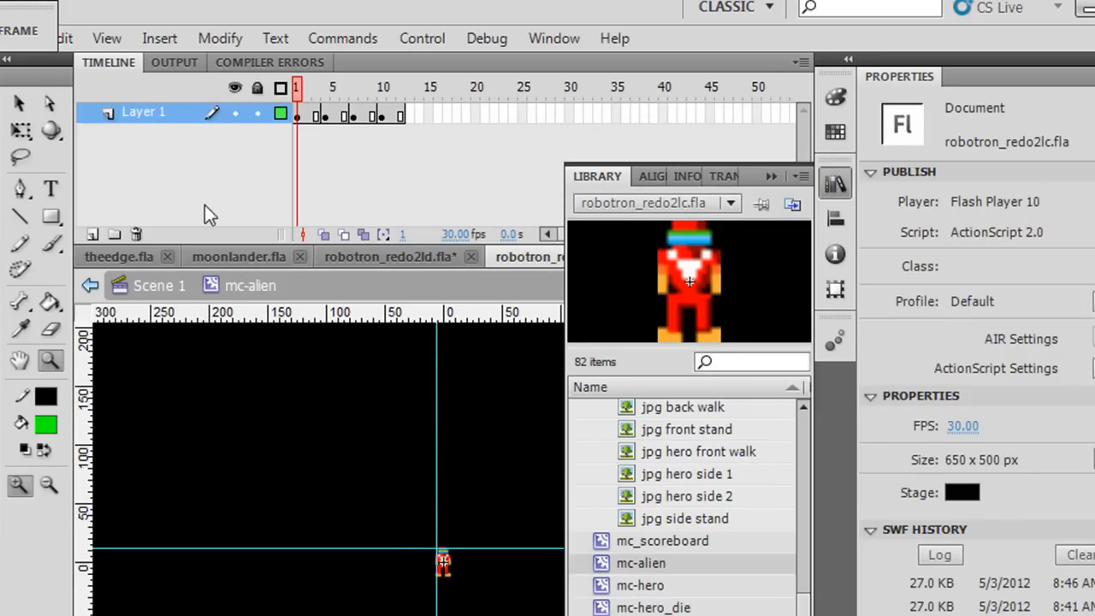
click(93, 234)
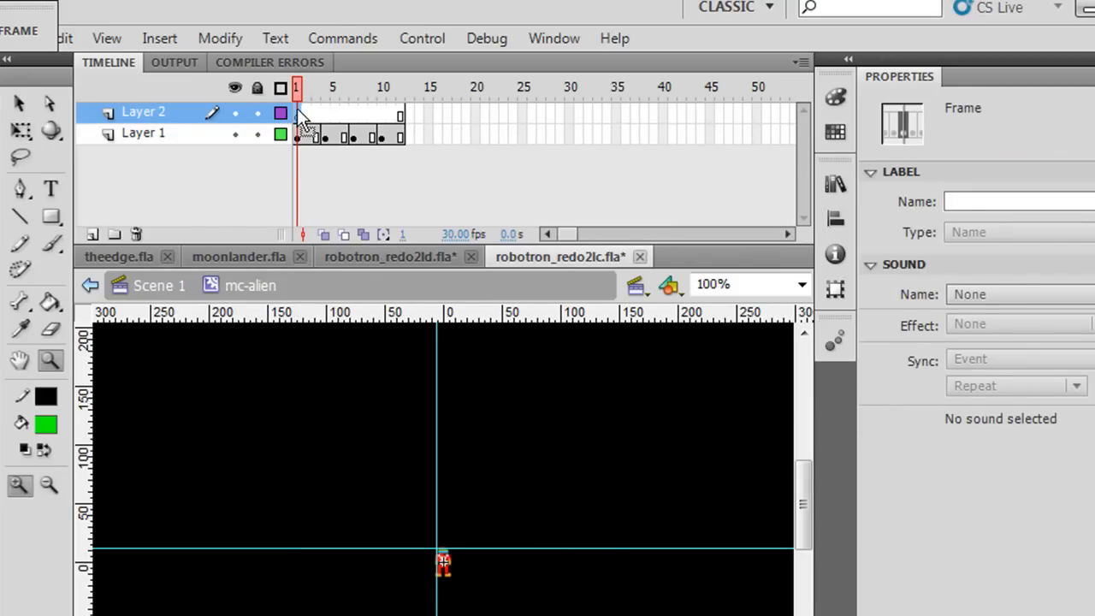
- Paste the copied alien1/alien2 frames into mc-alien and return to Scene 1
right_click(299, 115)
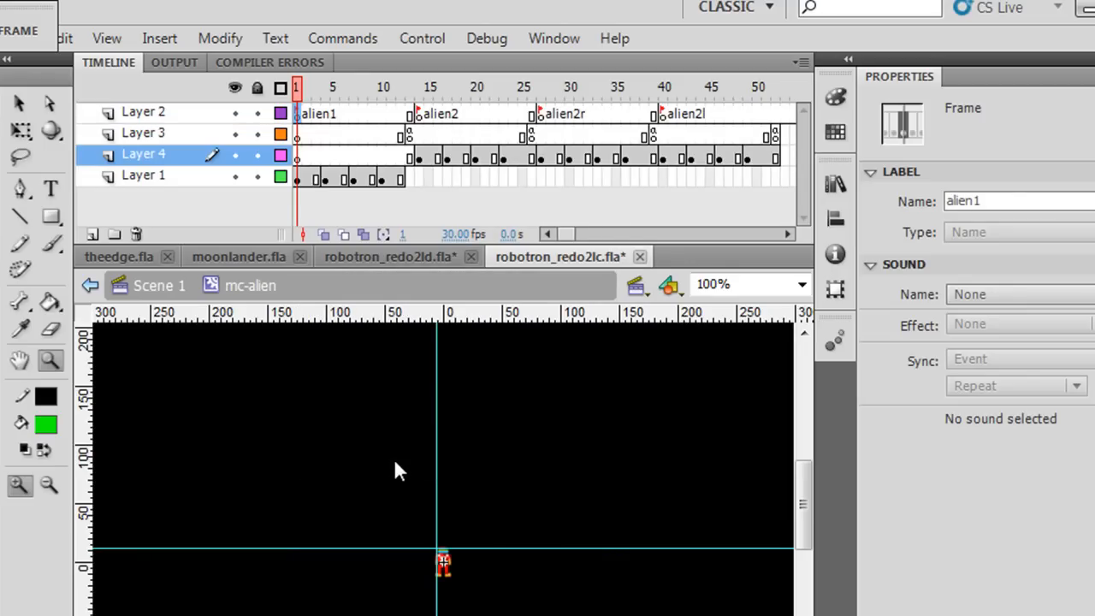
mouse_move(415, 192)
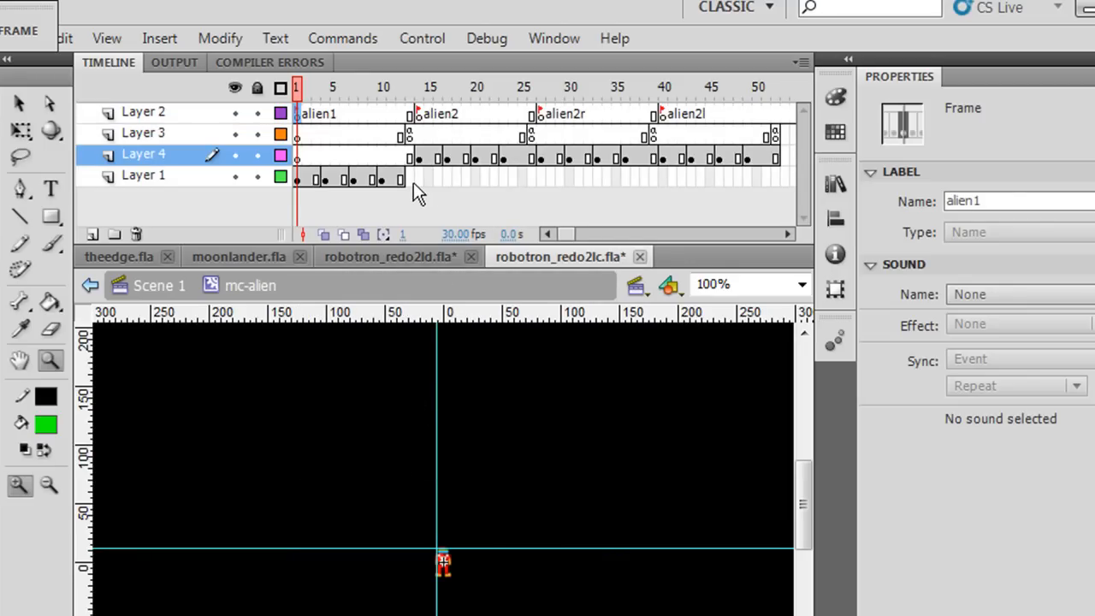
click(409, 177)
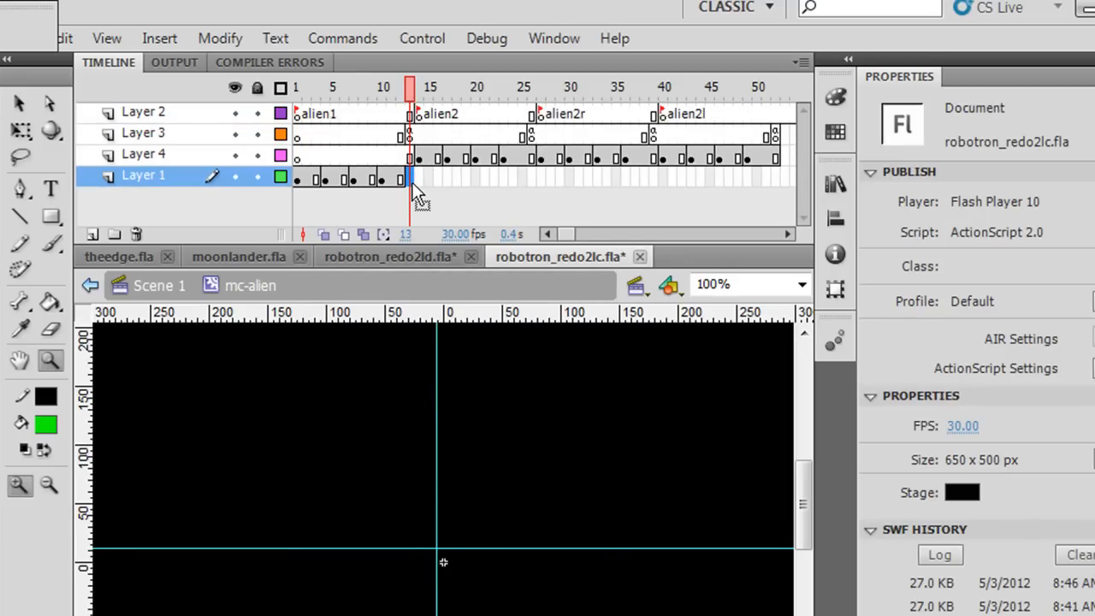
click(409, 178)
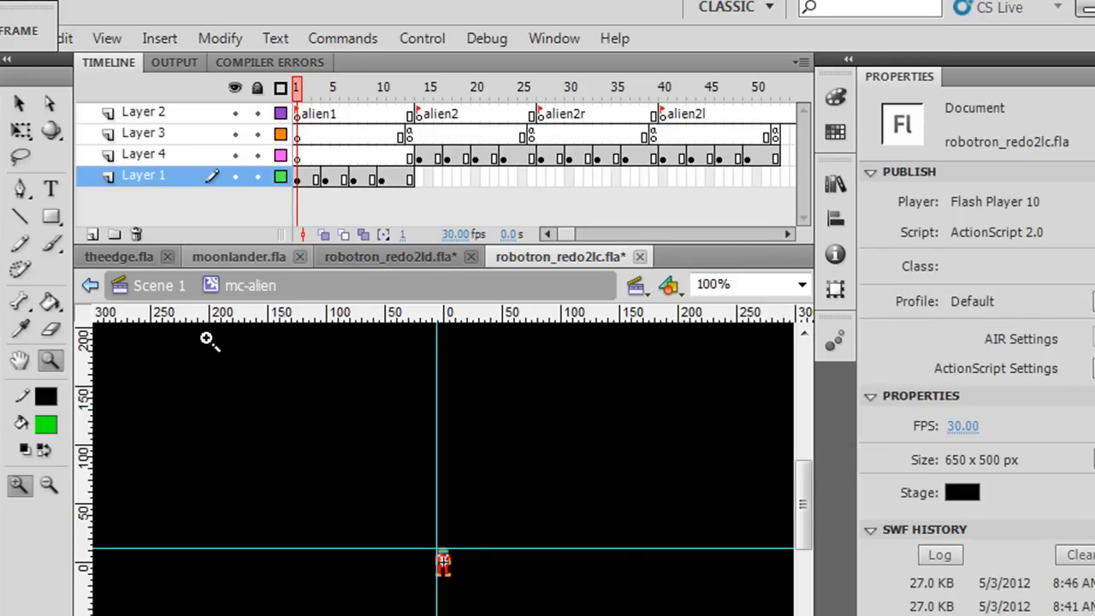
mouse_move(158, 286)
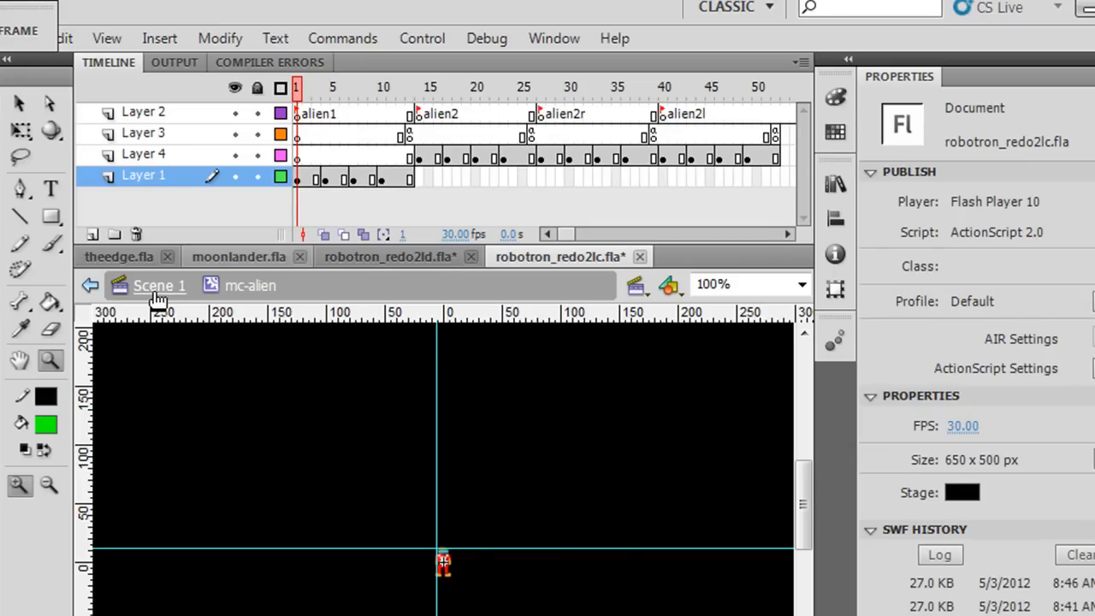
click(159, 286)
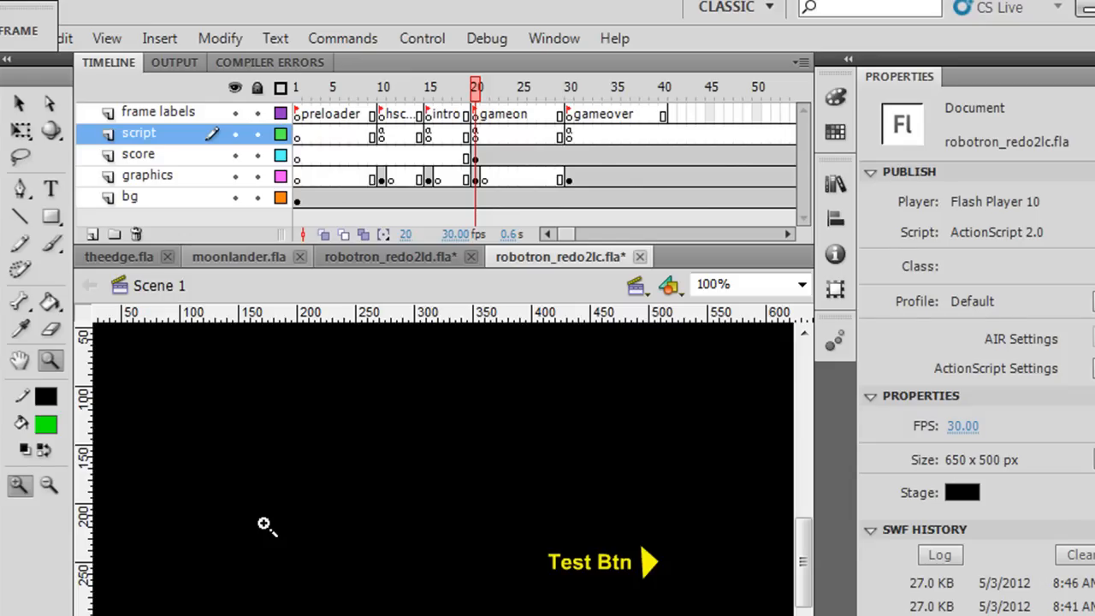
mouse_move(480, 133)
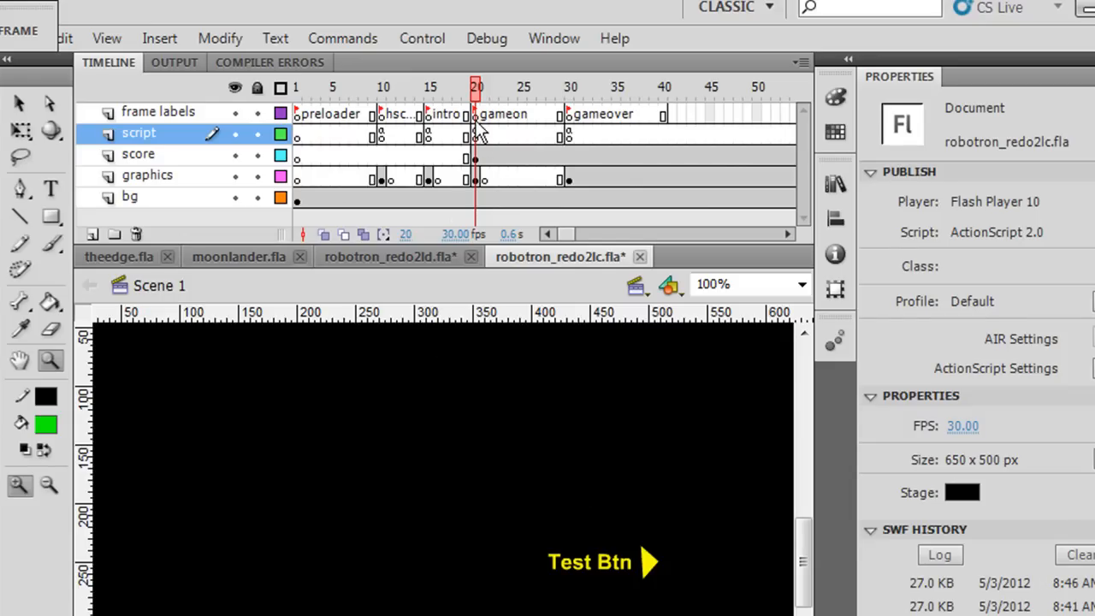
- Select the script layer's gameon keyframe at frame 20
click(476, 135)
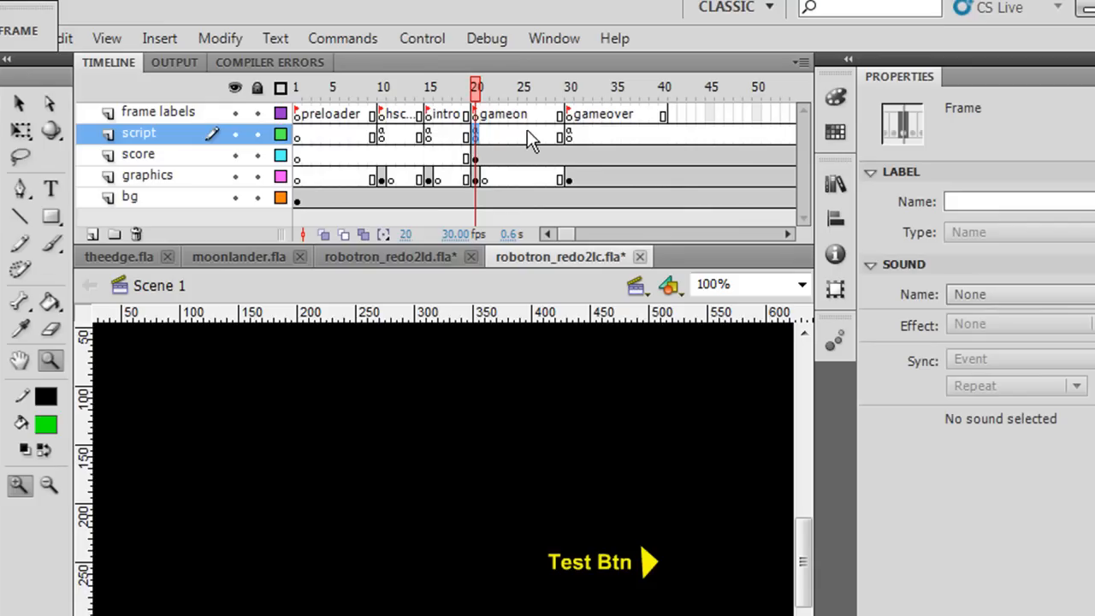
mouse_move(102, 107)
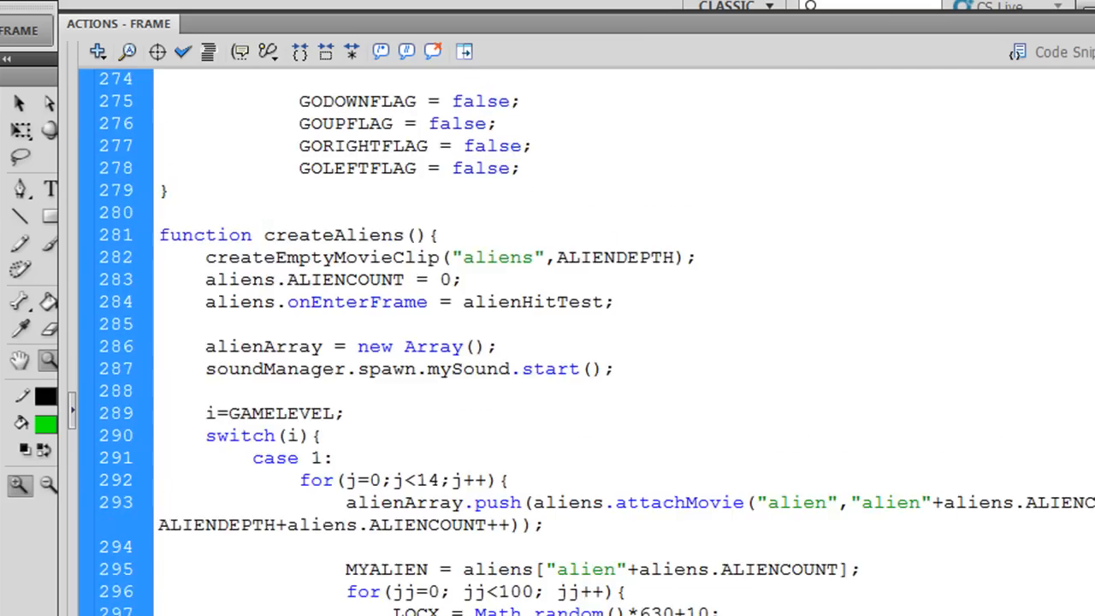
- Scroll the gameon script through createAliens to the level 2 and level 3 spawning cases
scroll(up, 3)
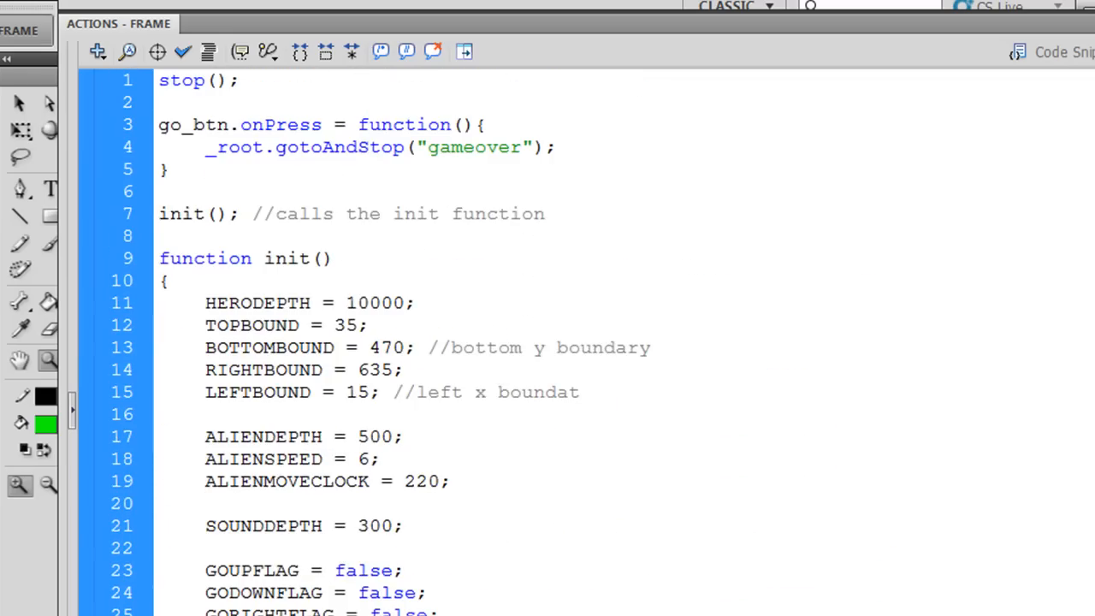
scroll(down, 3)
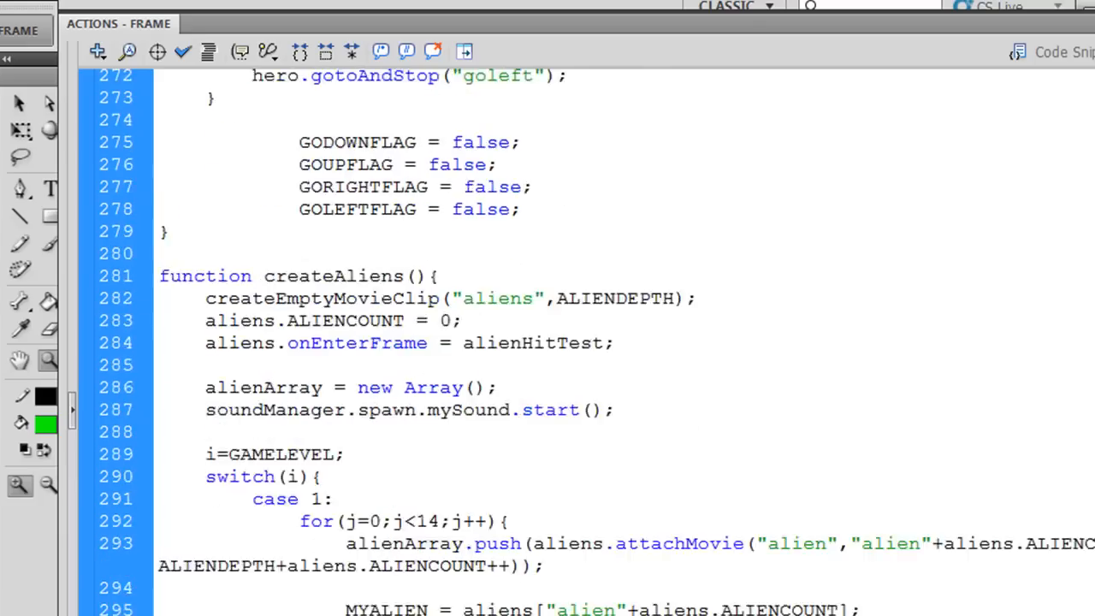
scroll(down, 3)
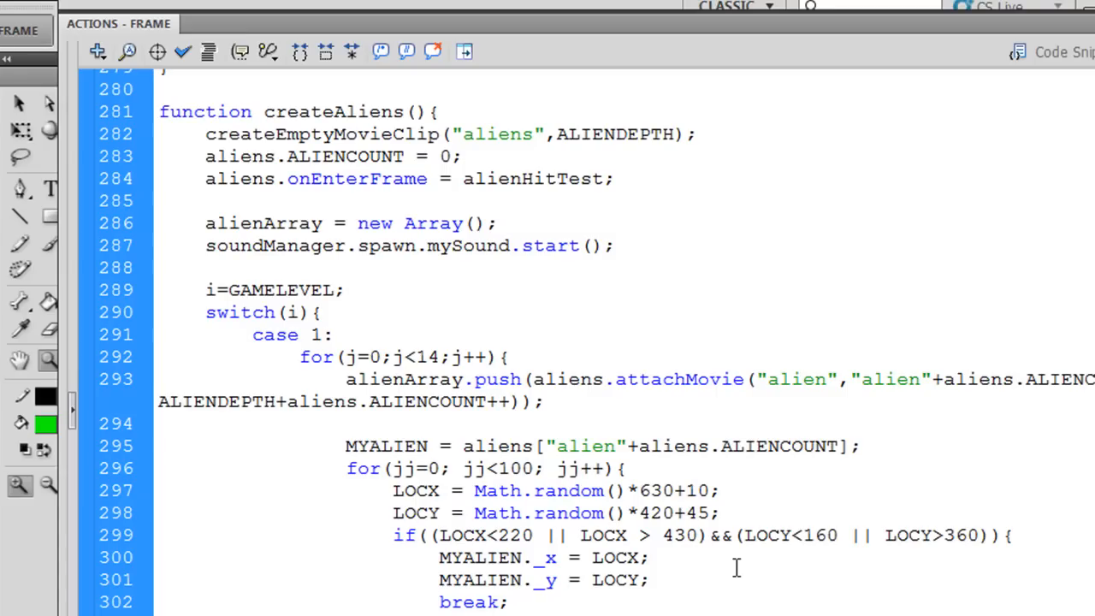
scroll(down, 3)
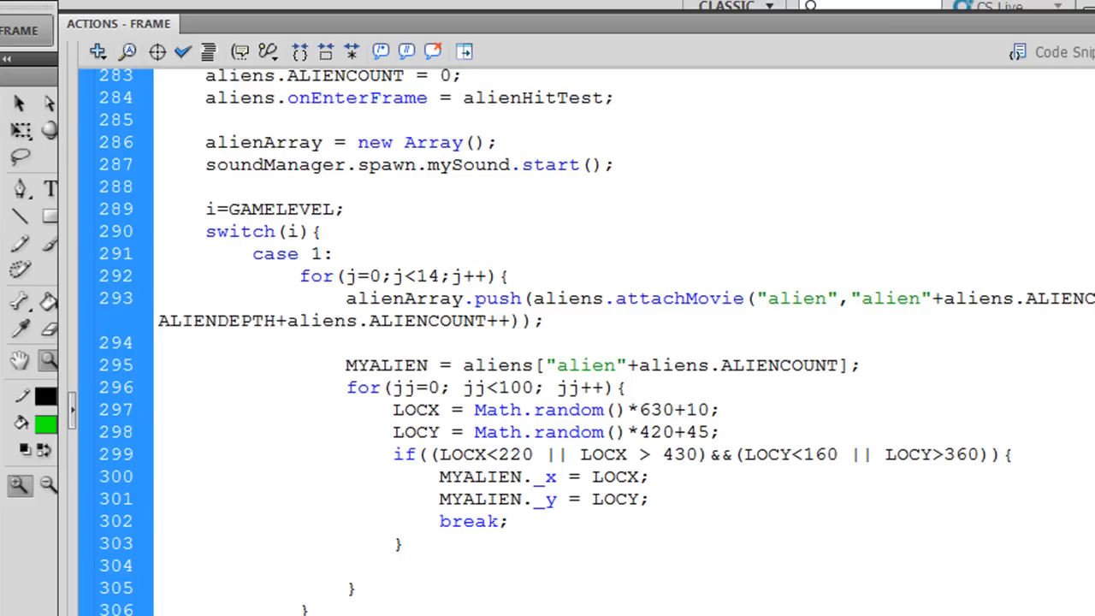
scroll(down, 3)
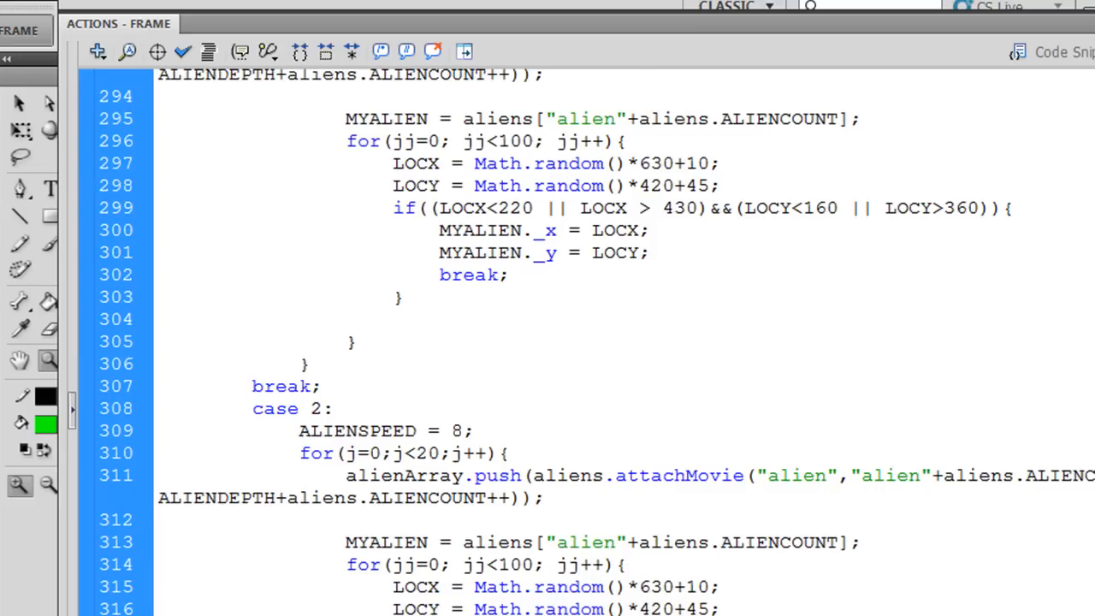
scroll(down, 3)
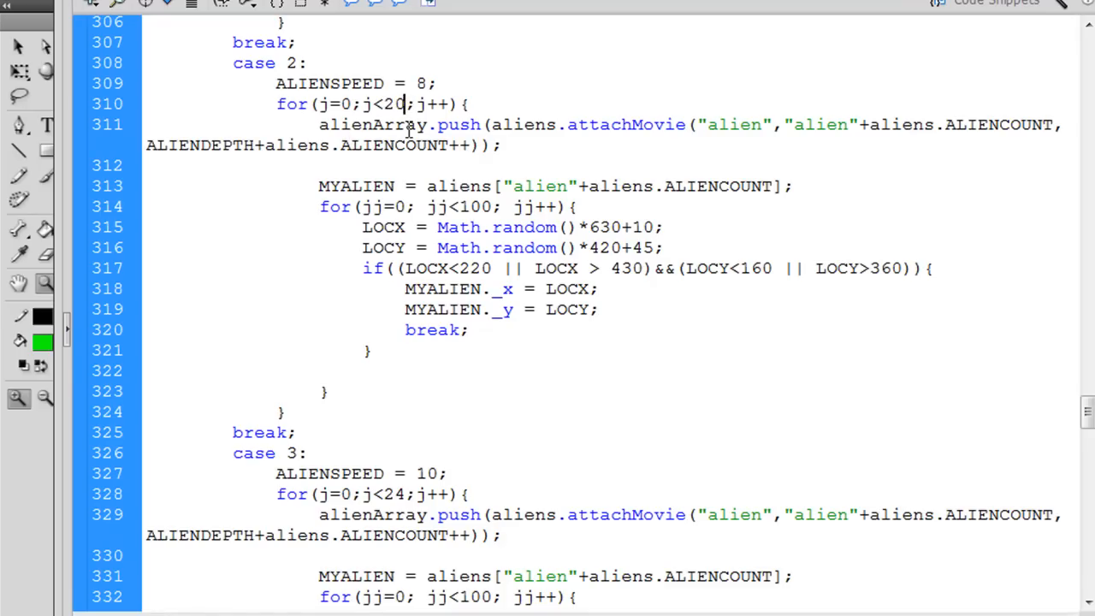
- Change level 2's loop limit from 20 to 25 and wrap the spawn code in if(j<21){
text(5)
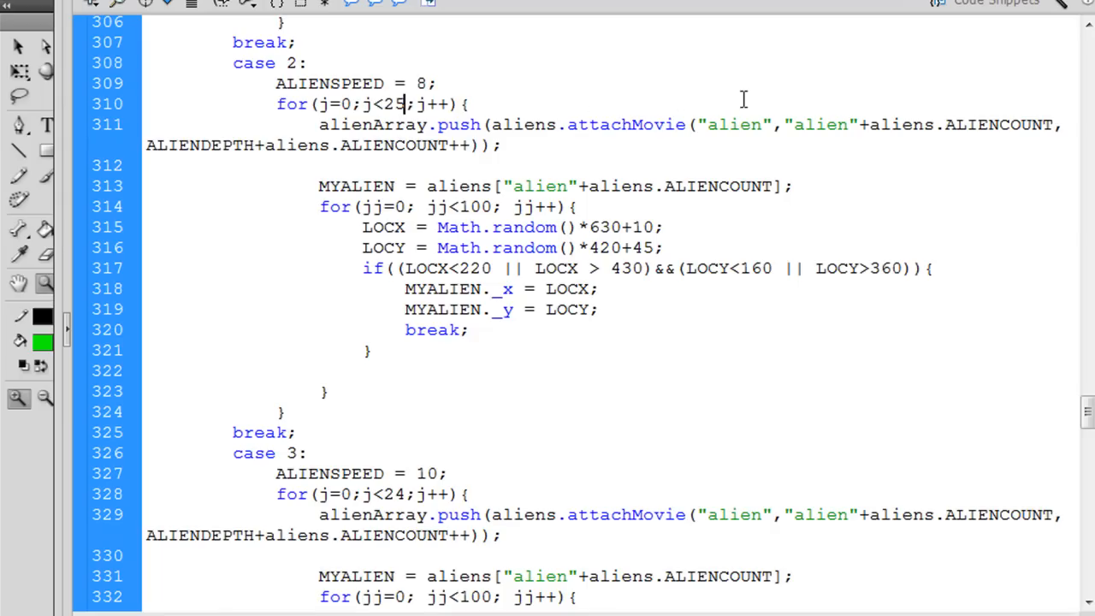
mouse_move(559, 180)
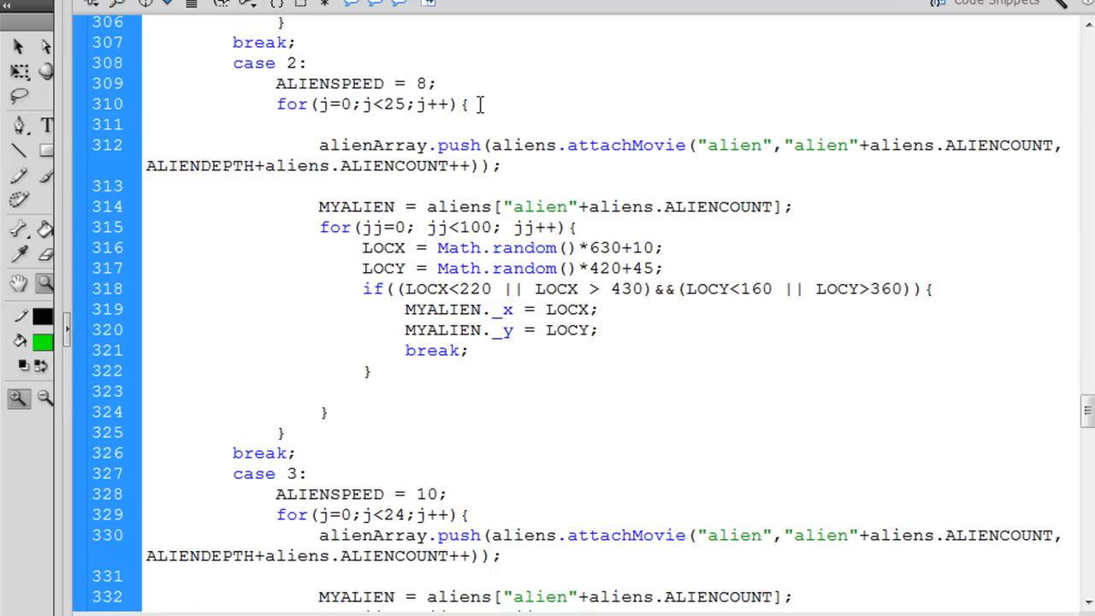
text(if)
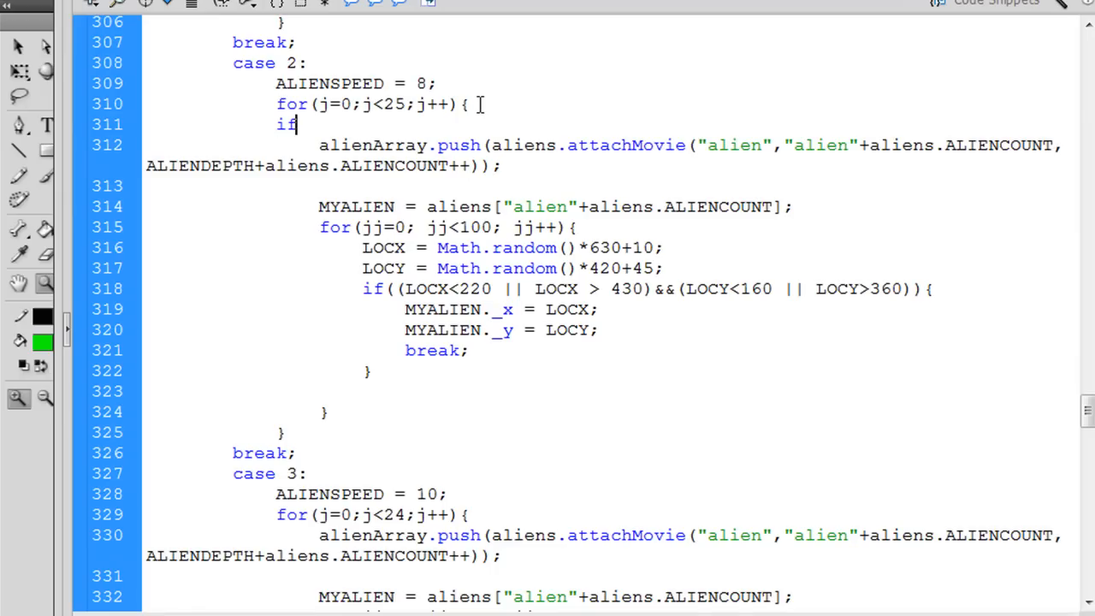
text((j<)
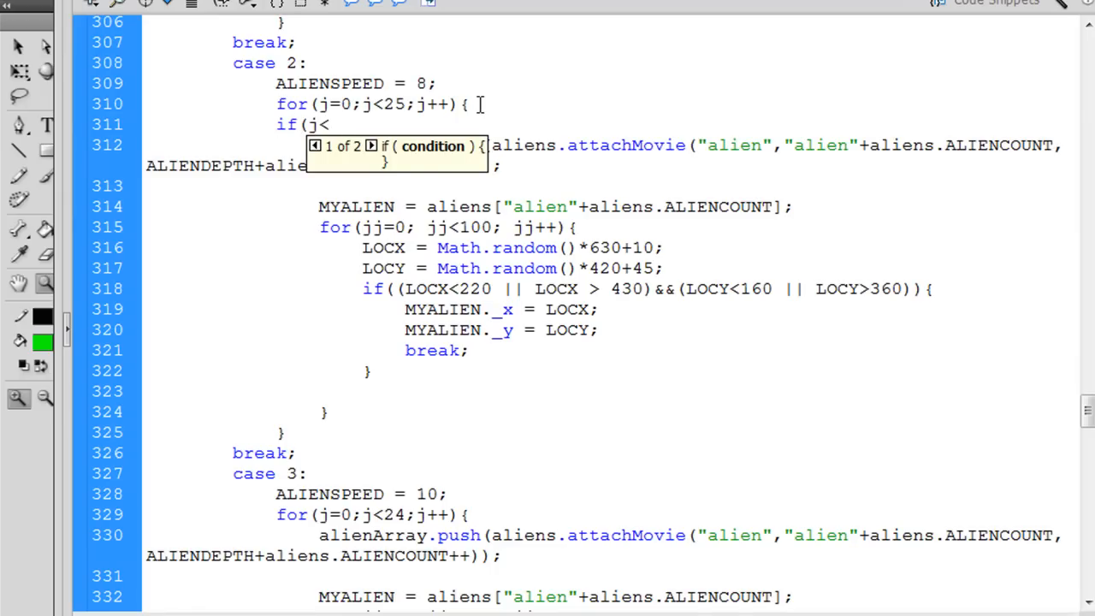
text(21){)
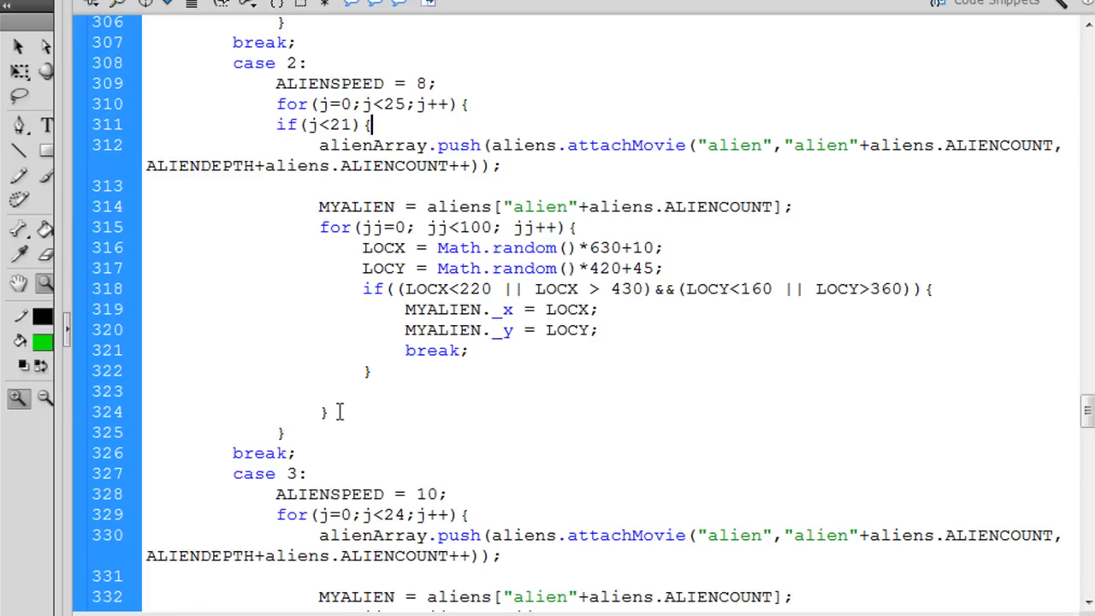
key(enter)
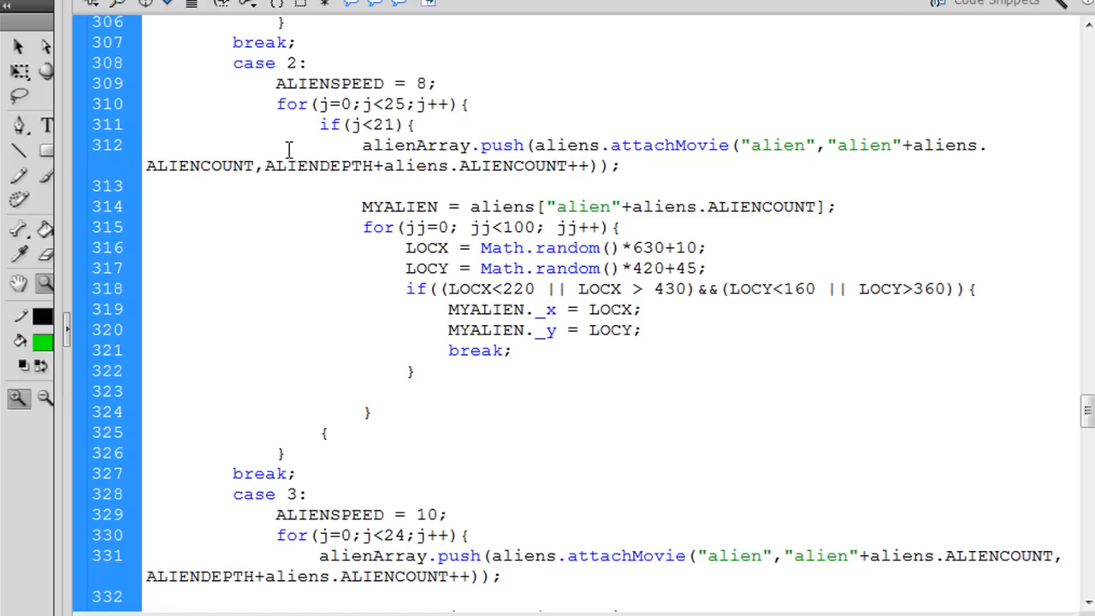
- Add else{ after the if(j<21) block's closing brace and select the spawn code to copy
click(319, 432)
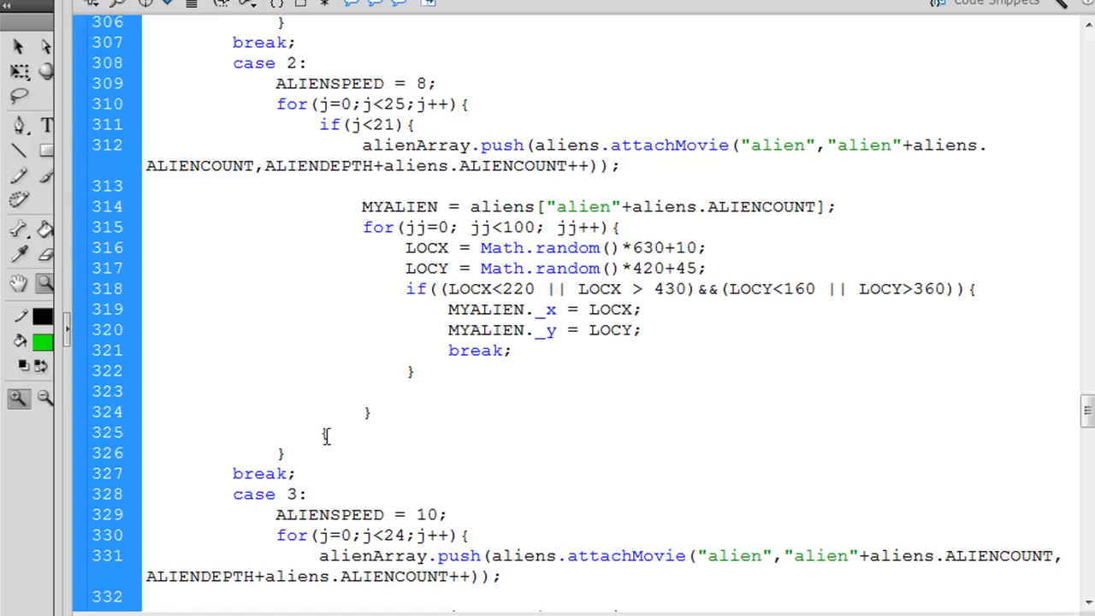
click(317, 432)
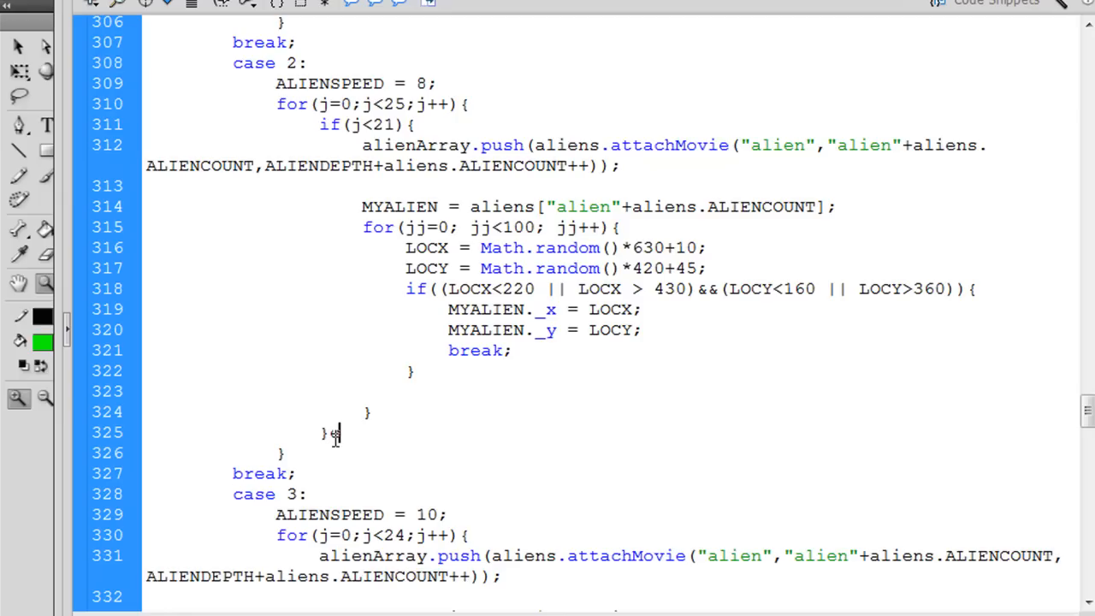
text(else{)
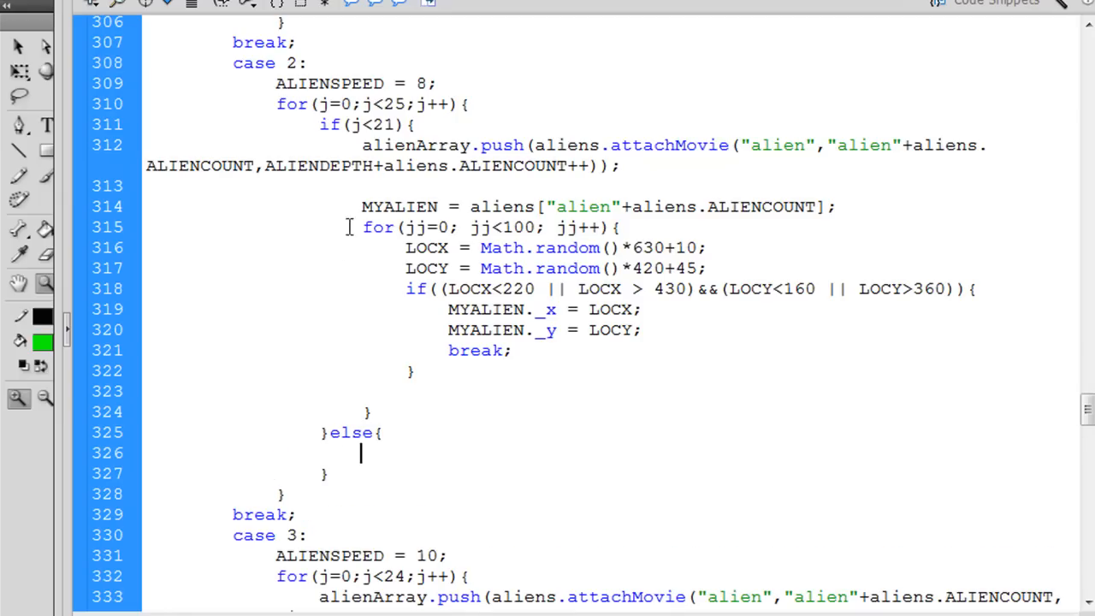
drag(362, 144, 416, 370)
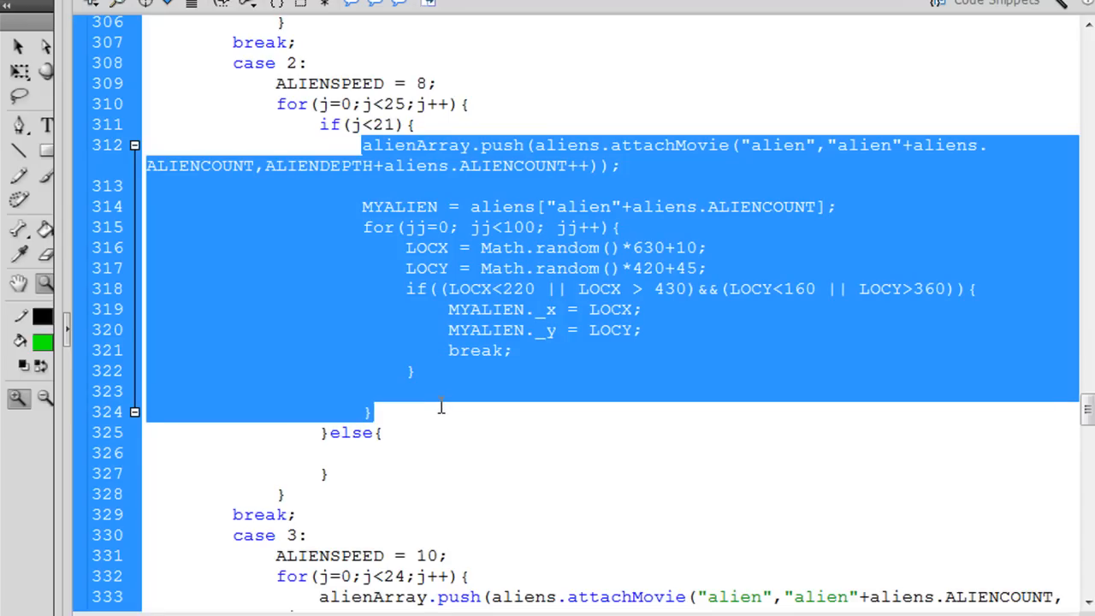
mouse_move(359, 454)
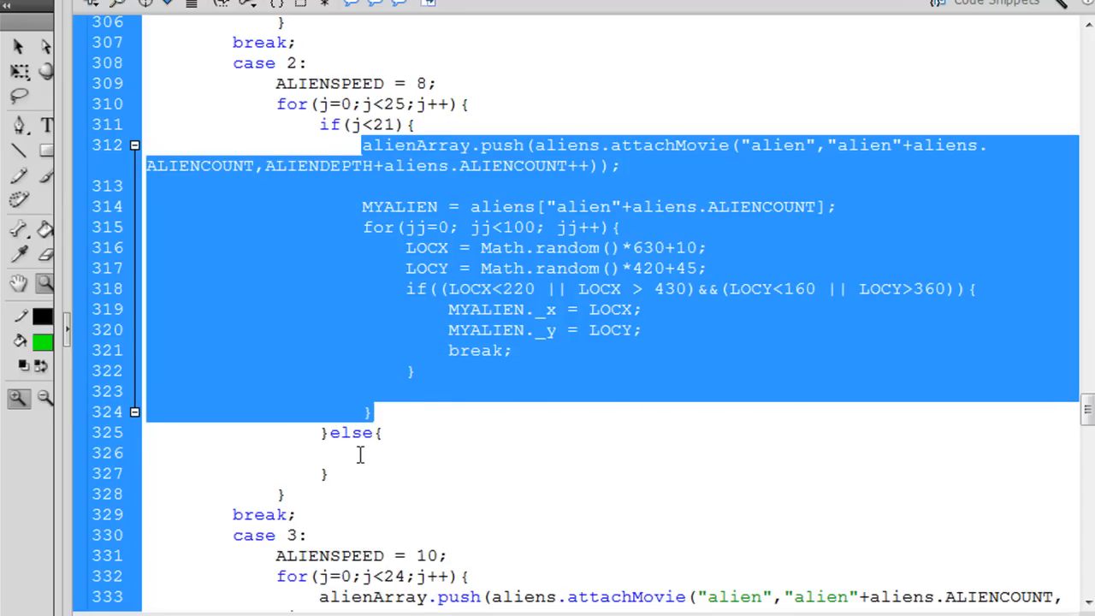
scroll(down, 3)
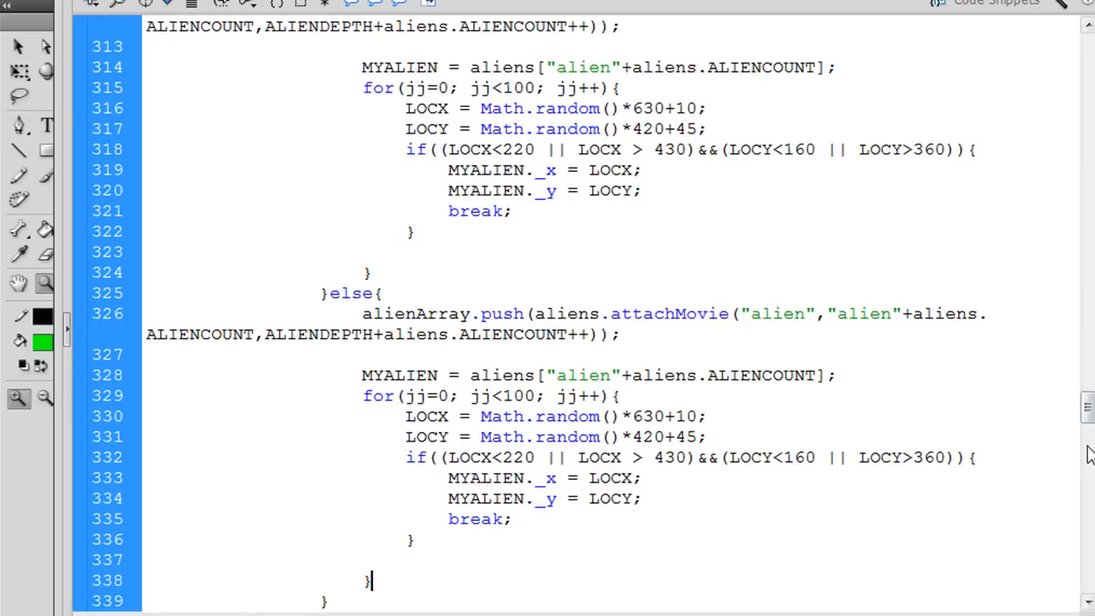
scroll(down, 3)
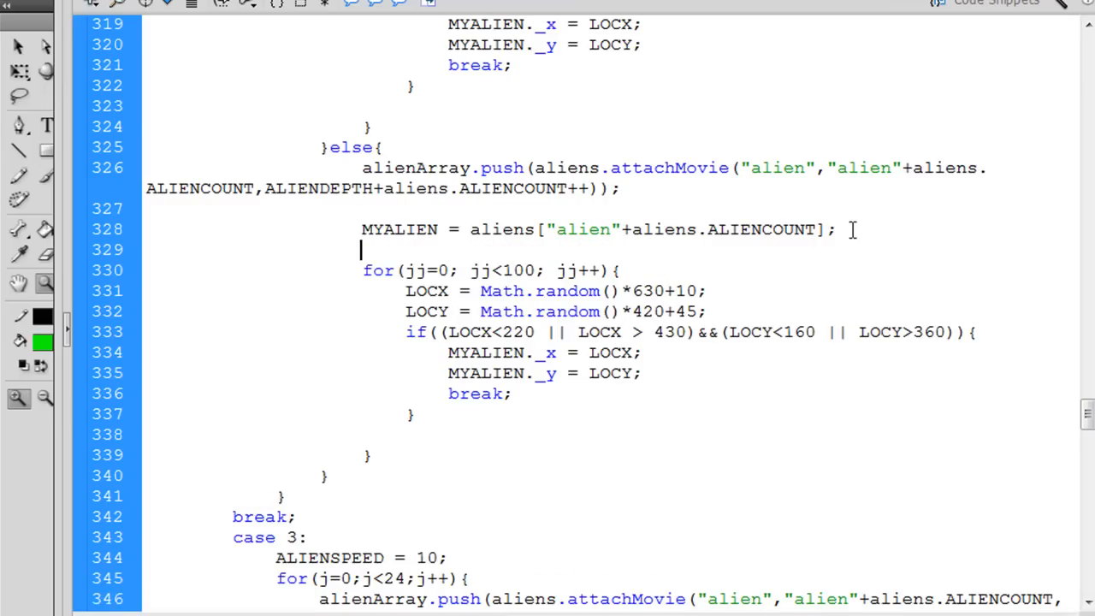
- Add MYALIEN.gotoAndPlay("alien2"); after the MYALIEN assignment in the else branch
double_click(399, 230)
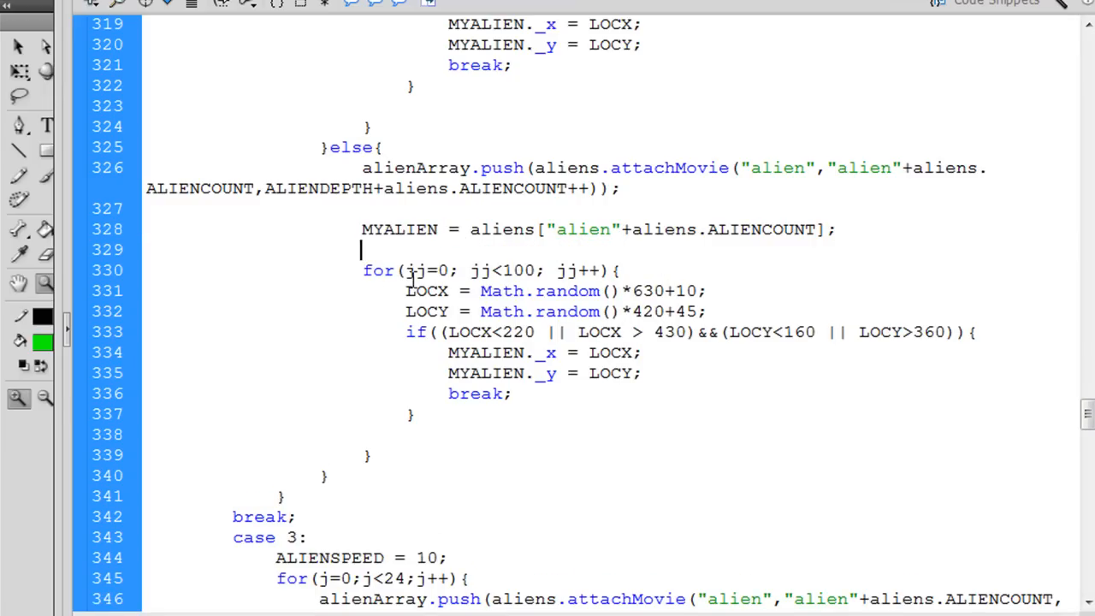
text(MYALIEN.)
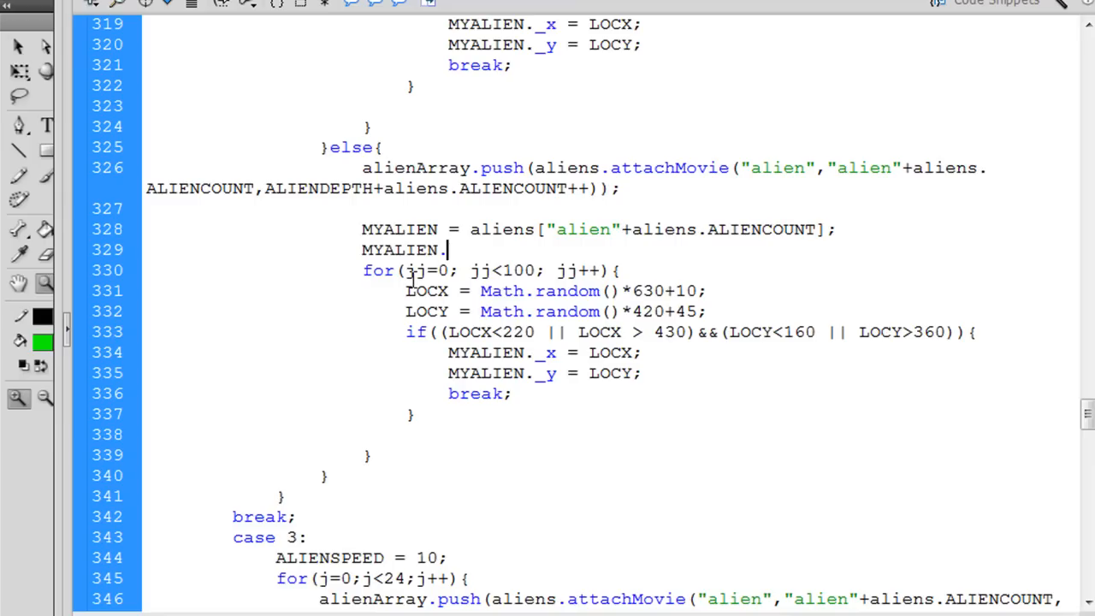
text(gotoA)
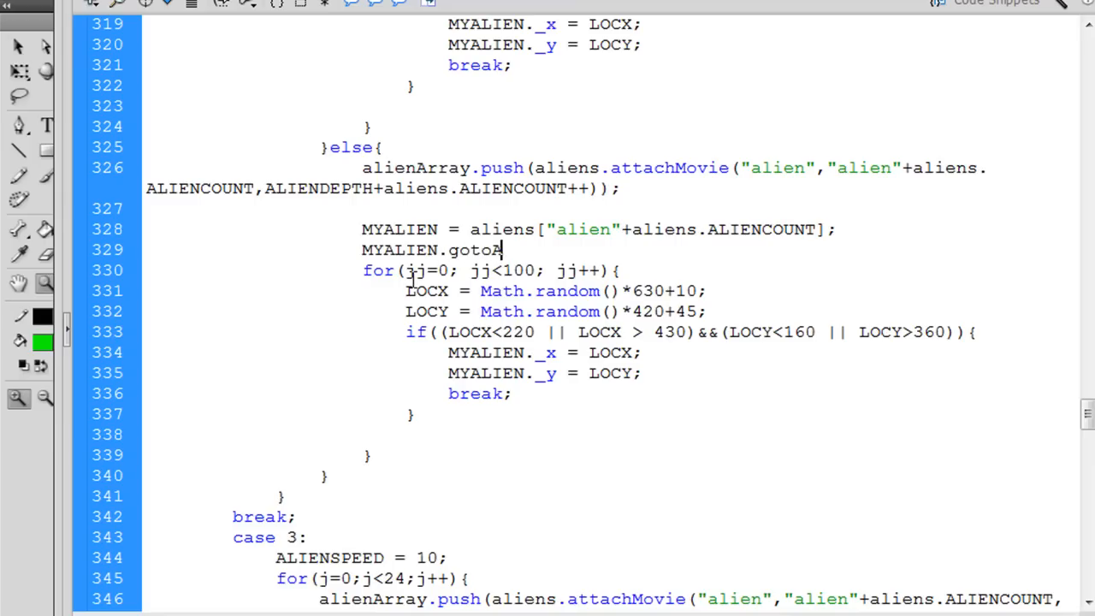
text(ndPlay)
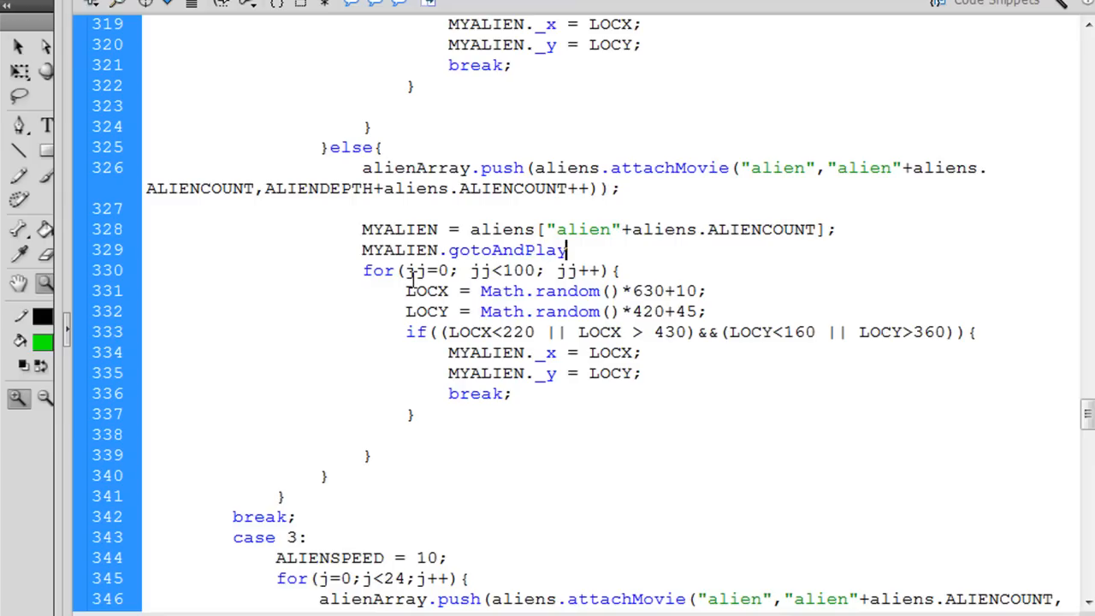
text(())
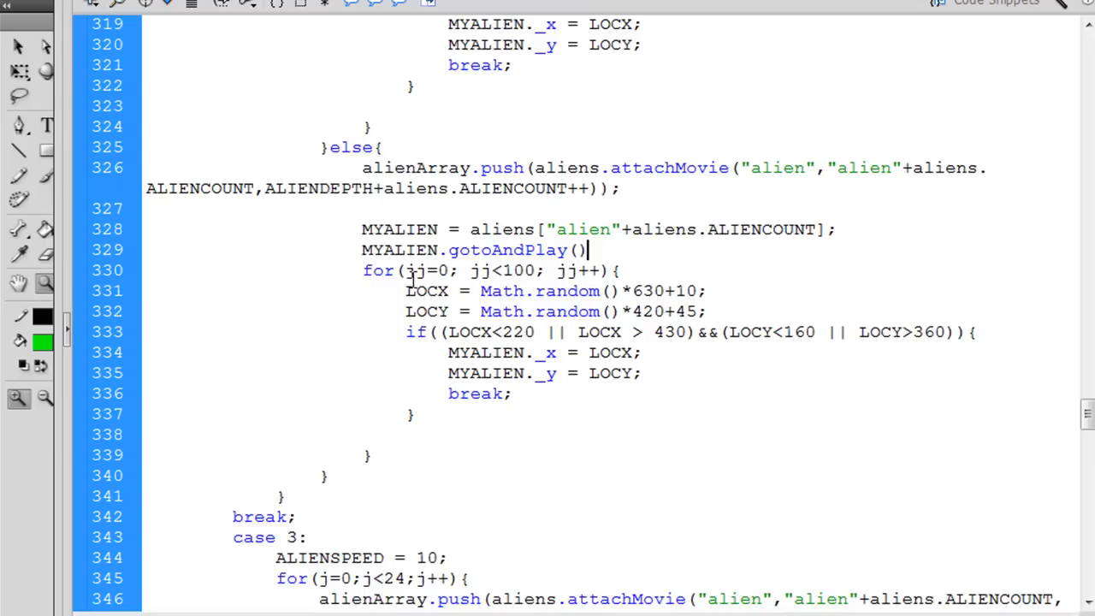
text(;)
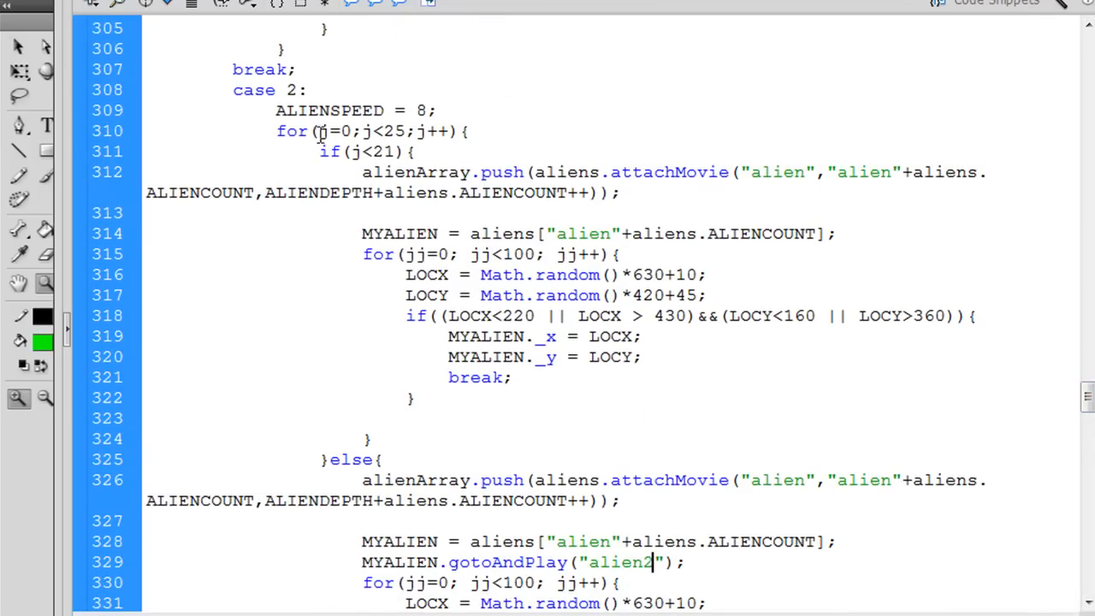
mouse_move(361, 177)
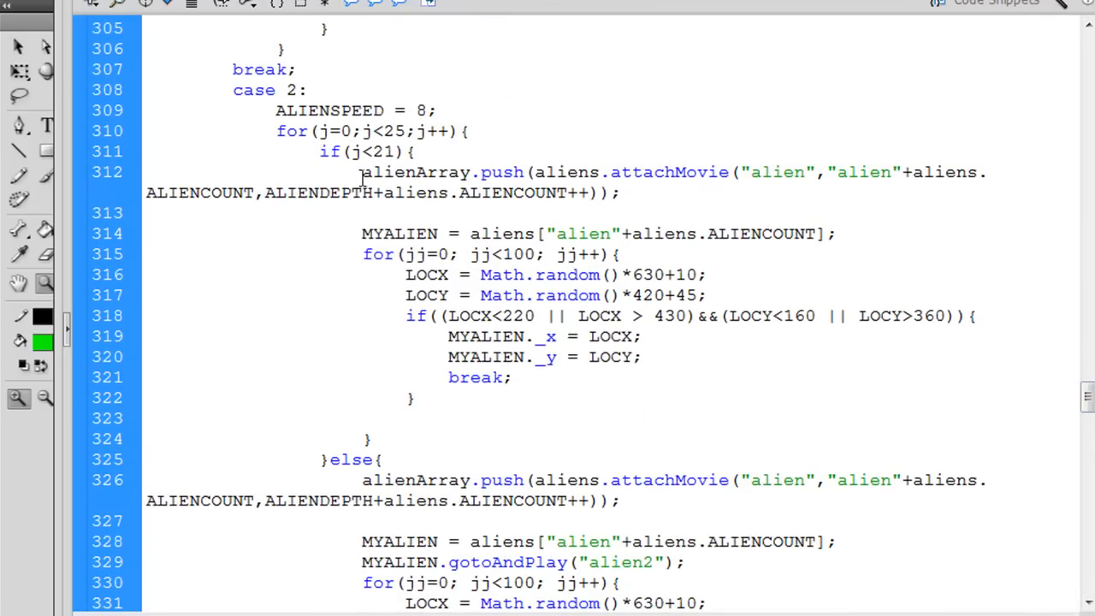
- Review the if and else branches of createAliens, then begin level 1 from the high scores screen
drag(319, 151, 368, 428)
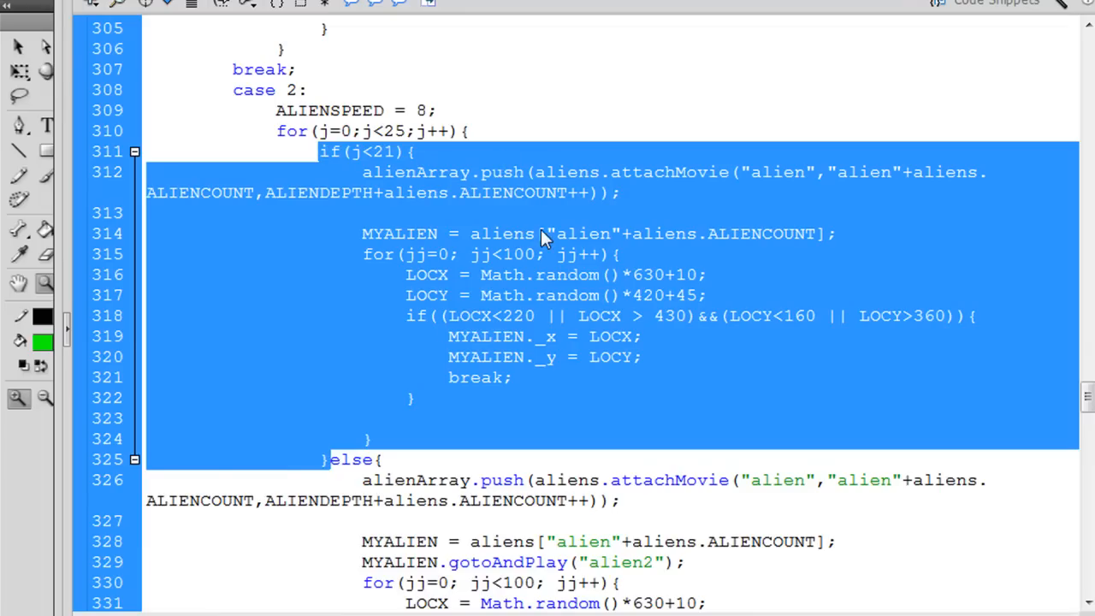
click(326, 460)
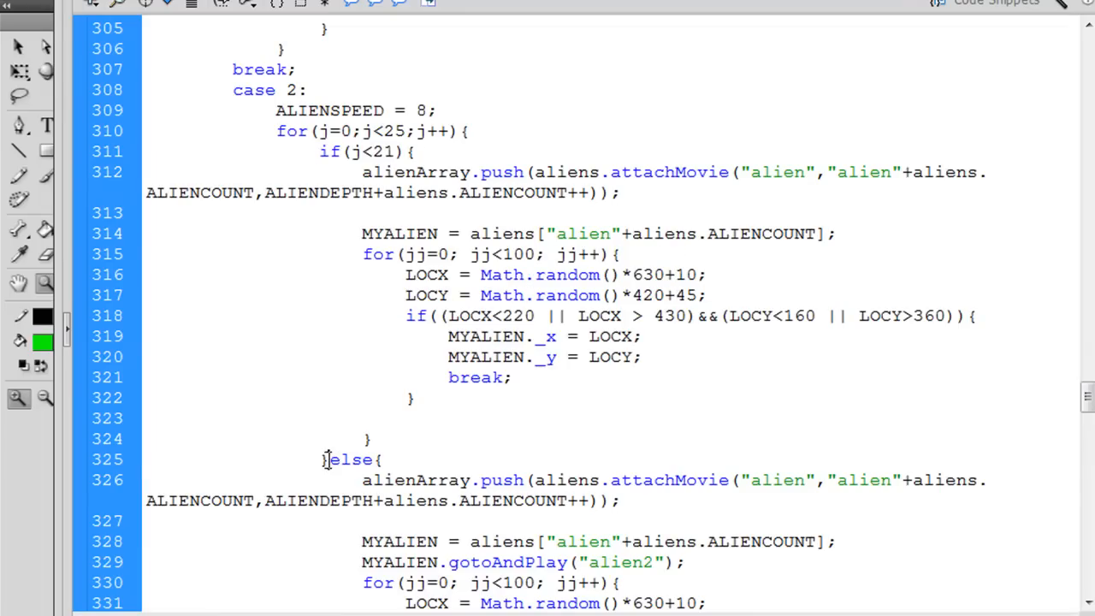
drag(326, 459, 450, 562)
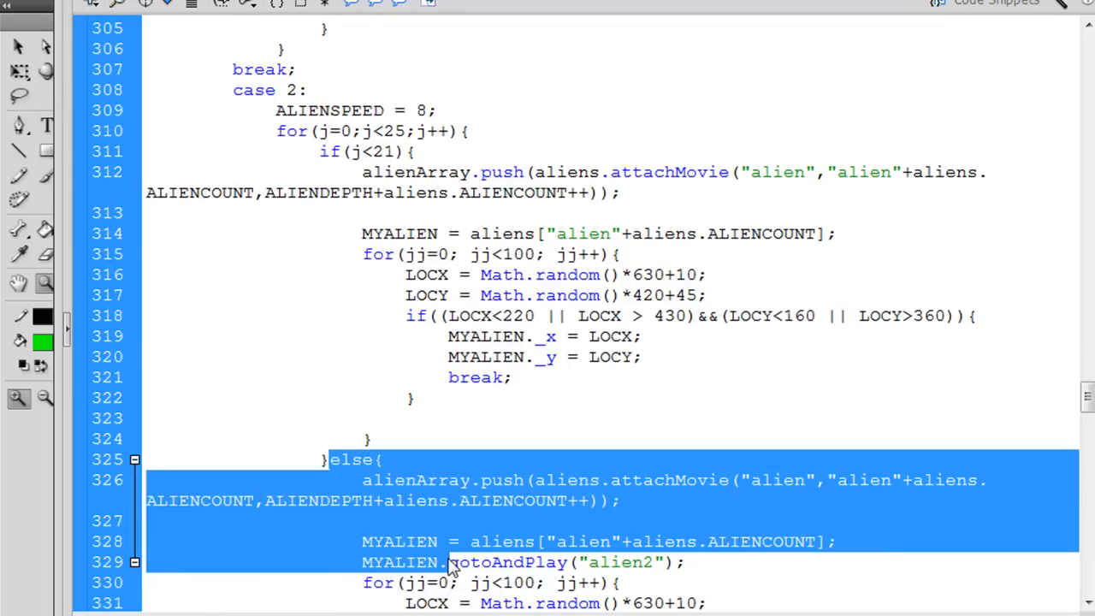
click(819, 480)
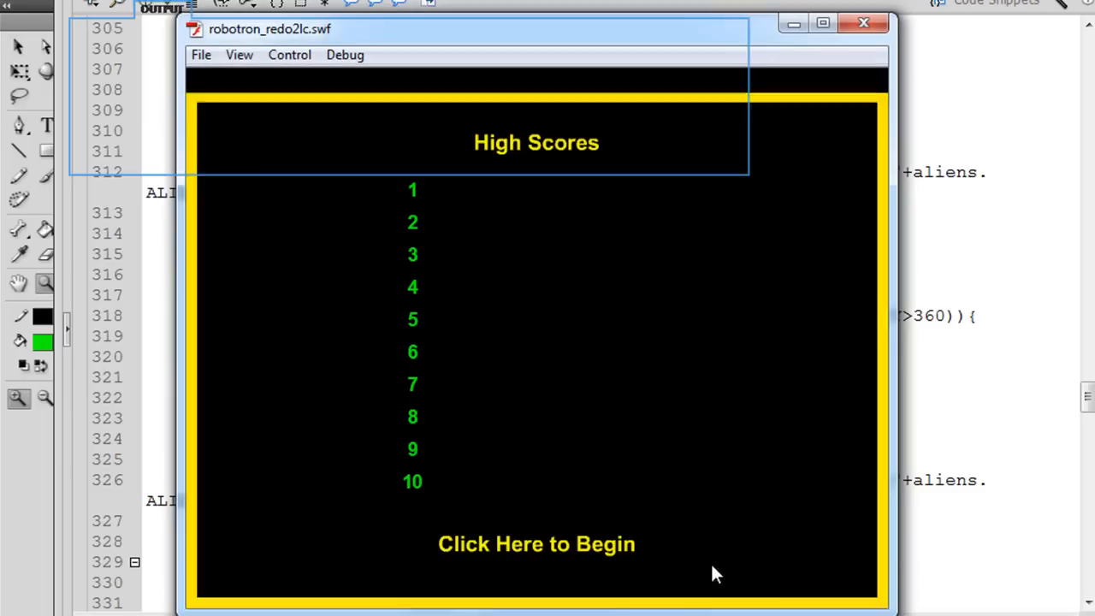
click(536, 543)
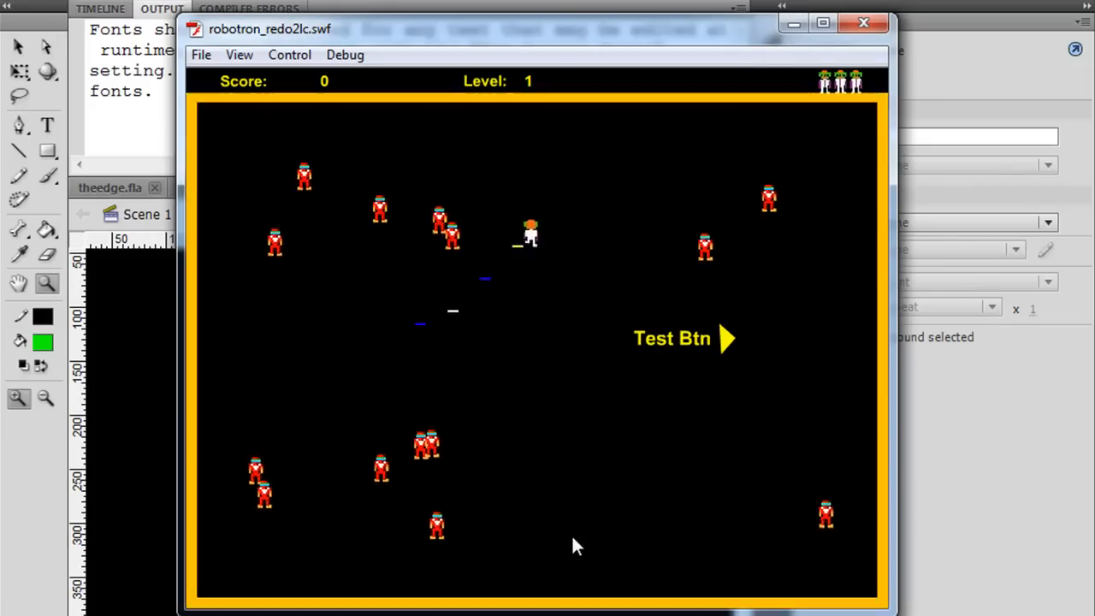